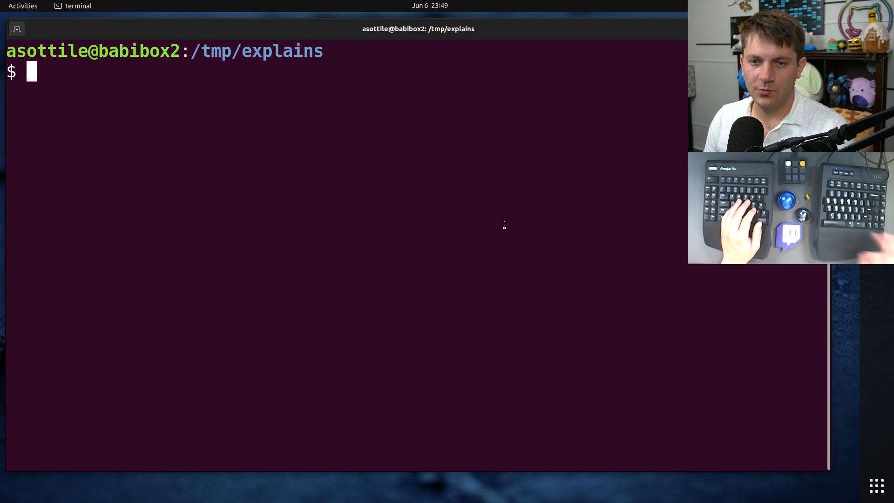
- Draft a Dockerfile in babi with FROM ubuntu:jammy, ARG SECRET and RUN echo $SECRET
text(babi Dock)
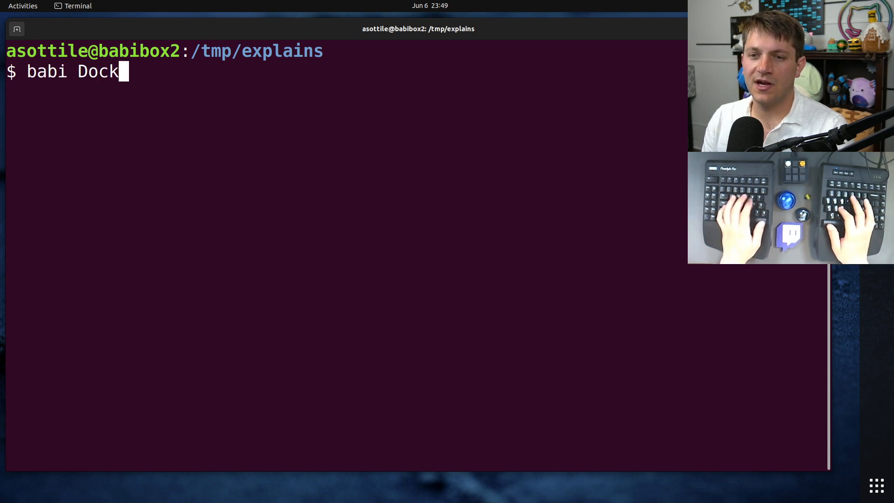
key(Return)
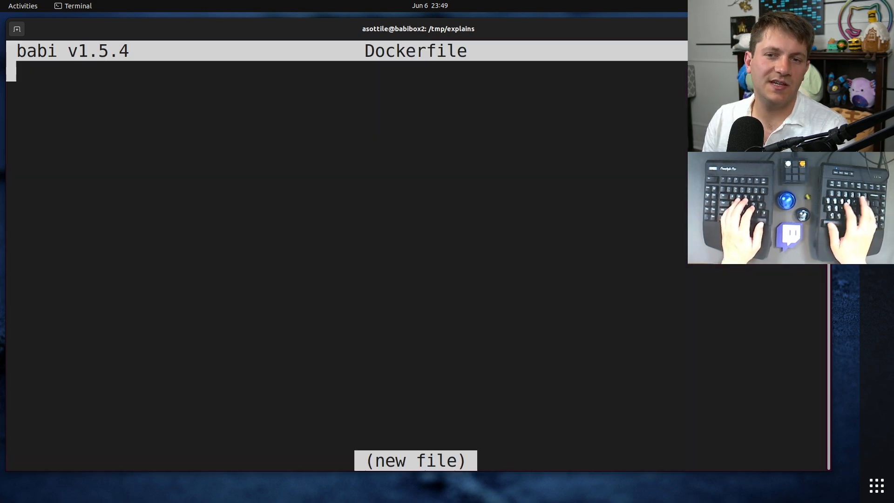
text(FROM)
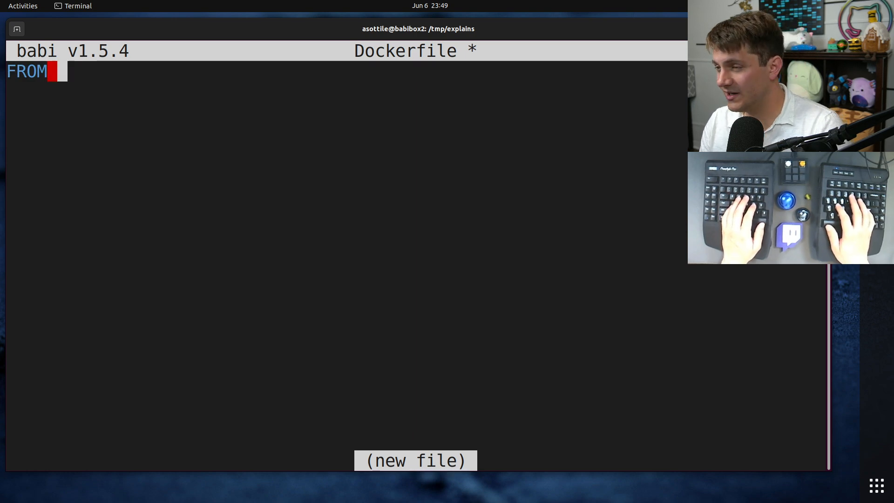
text(ubuntu:jammy)
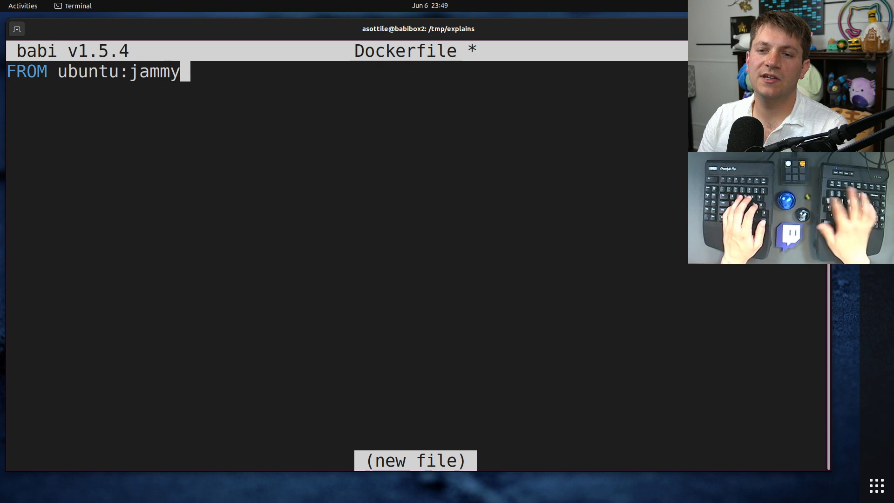
text(ARG SECR)
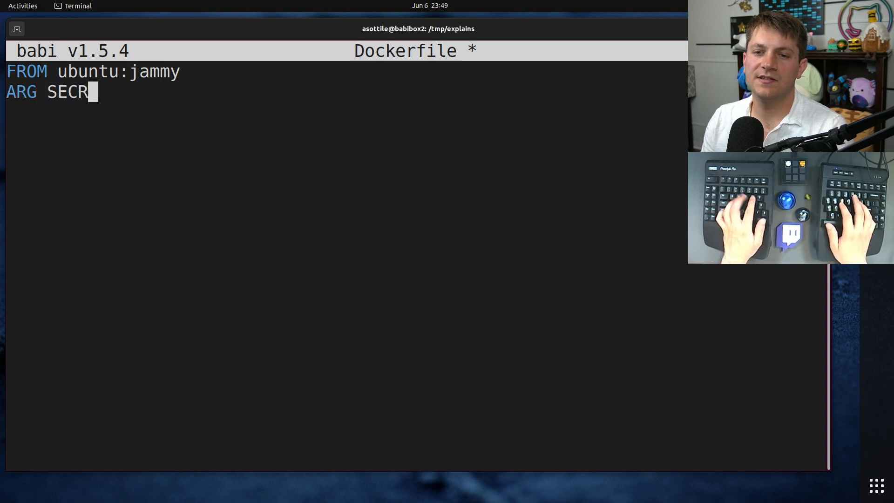
text(ET)
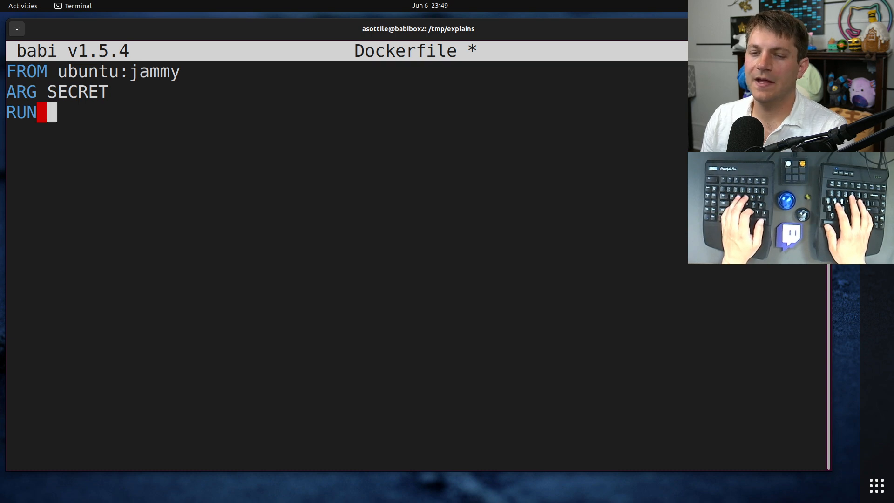
text(echo $)
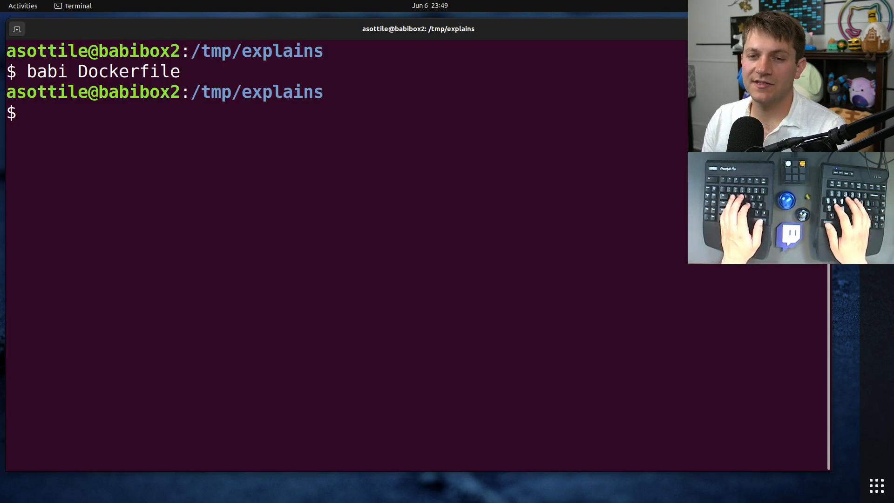
text(docker --build)
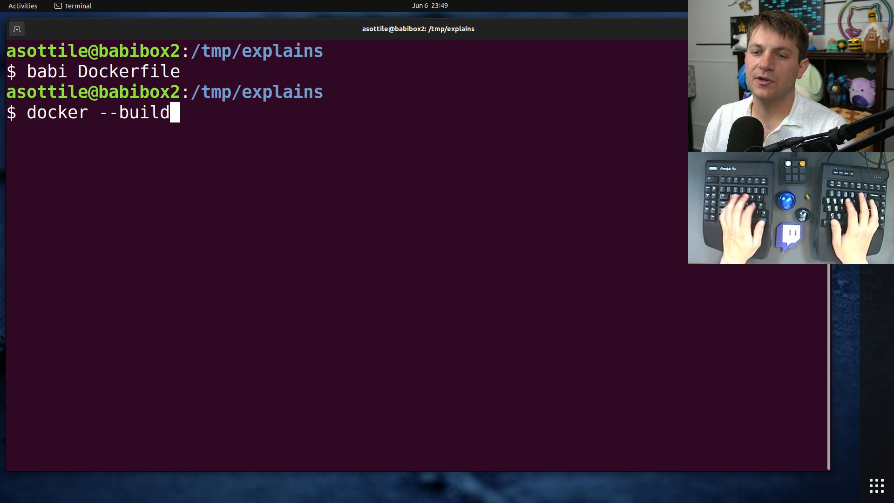
text(-arg SECRET=)
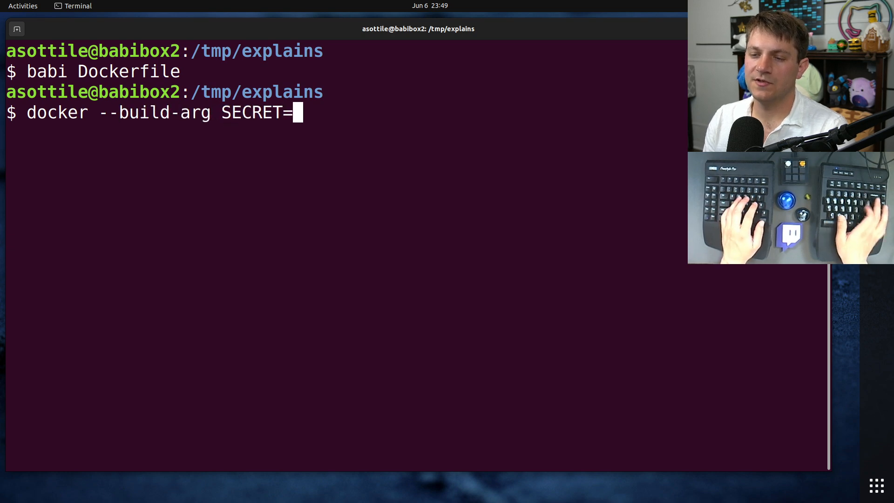
text('hello hello sec)
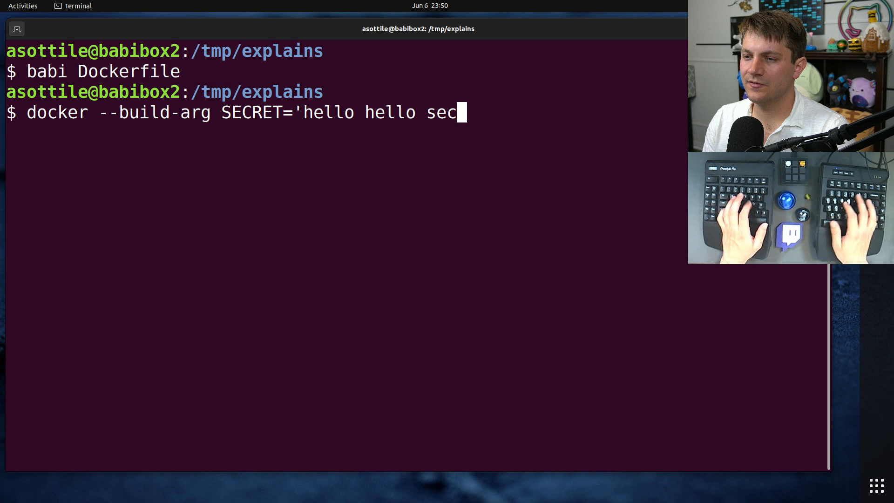
text(r)
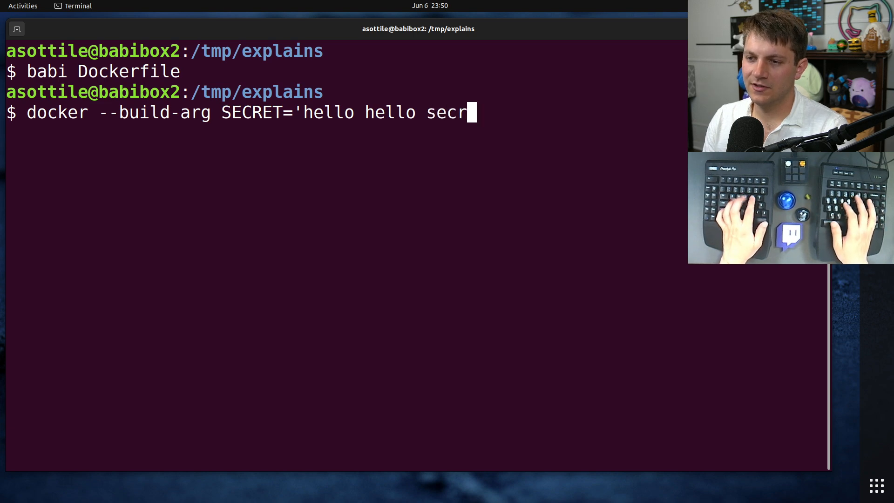
text(et' -t)
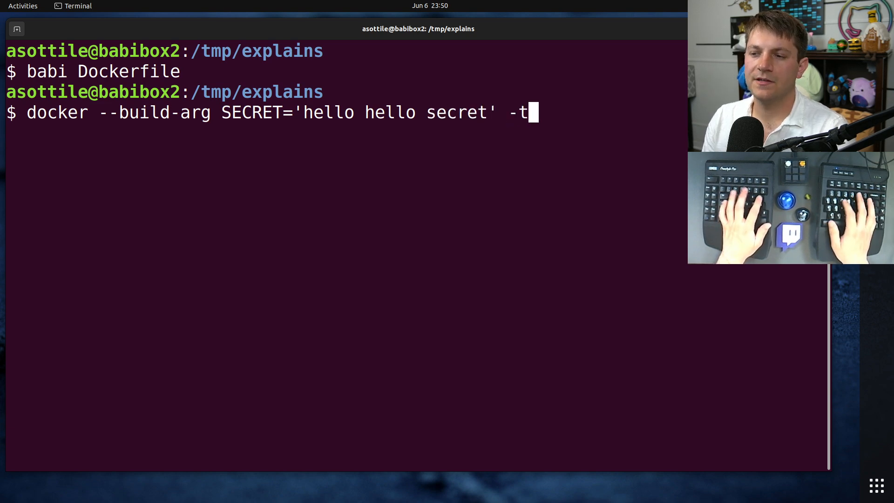
key(Return)
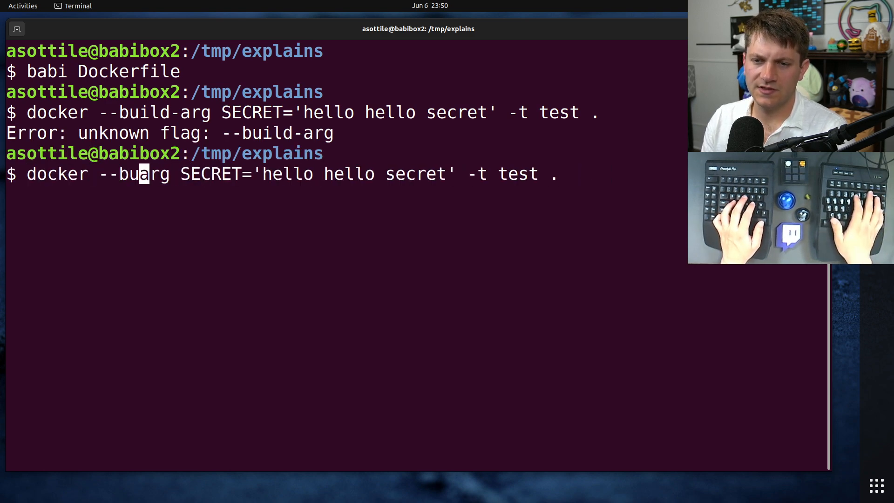
key(Return)
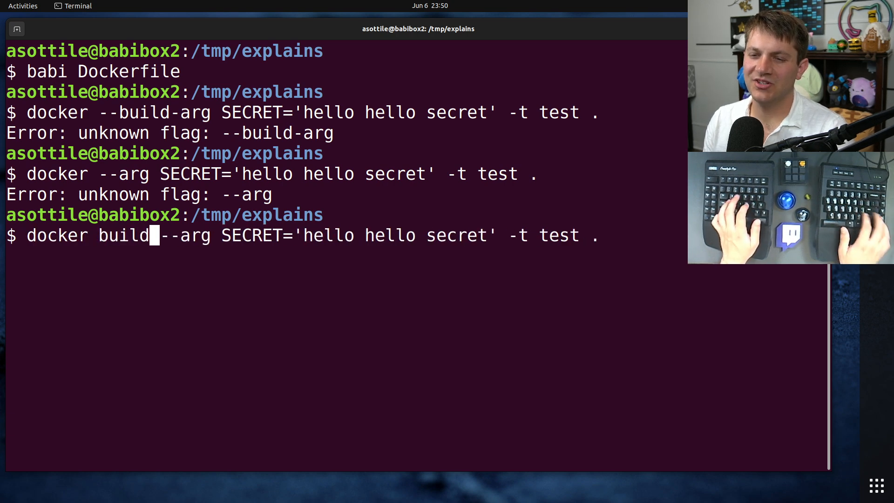
key(Return)
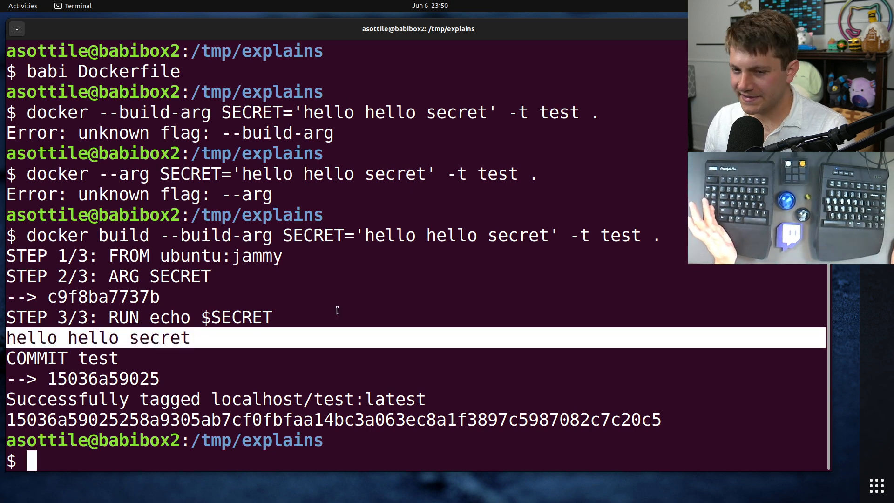
text(docker)
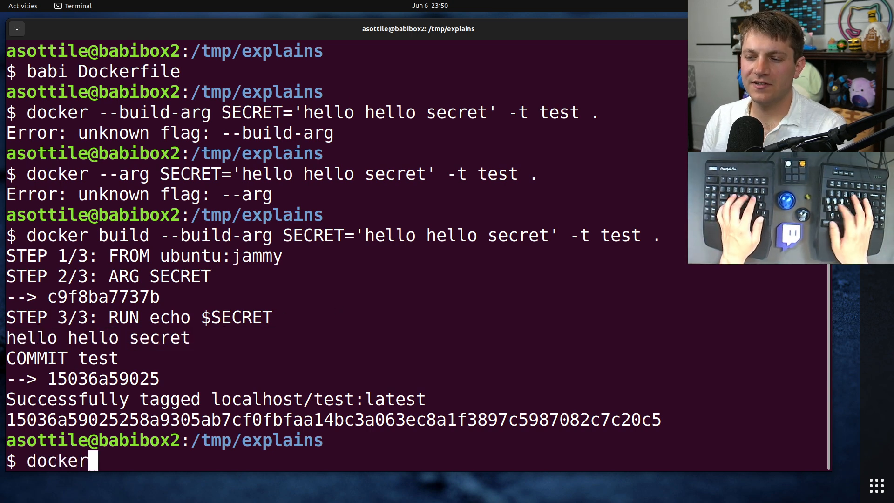
key(Return)
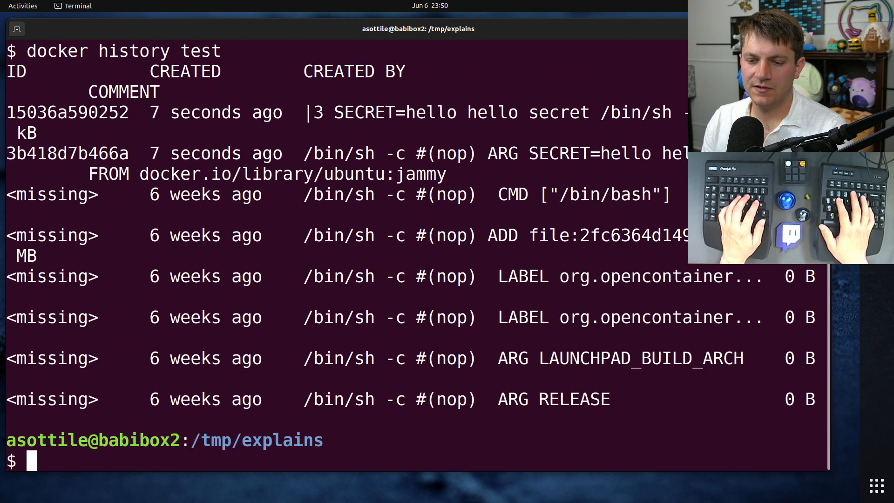
double_click(371, 113)
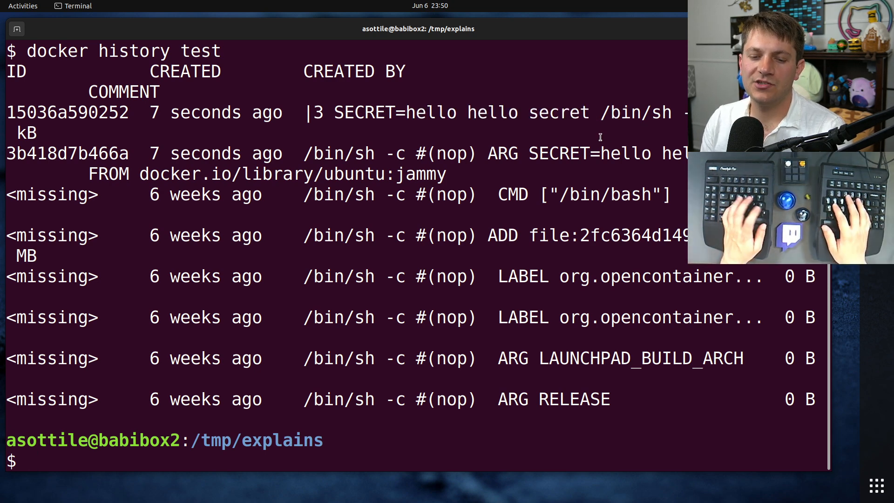
text(secretfile)
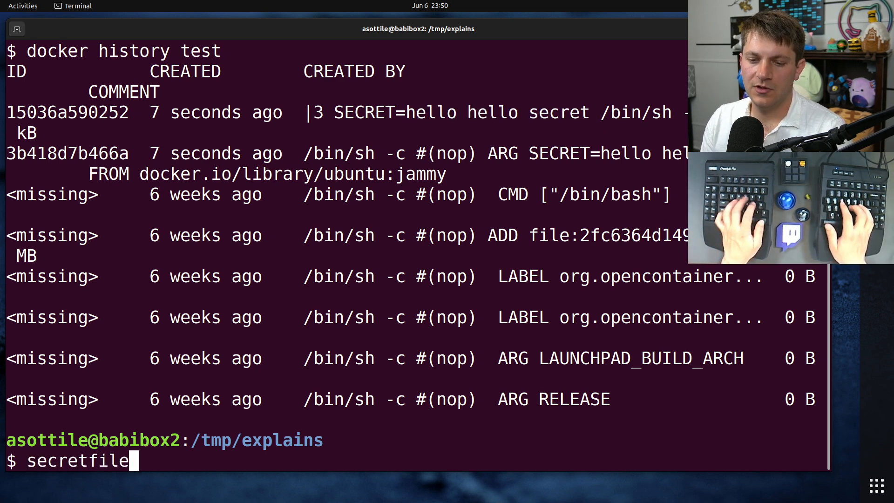
key(Return)
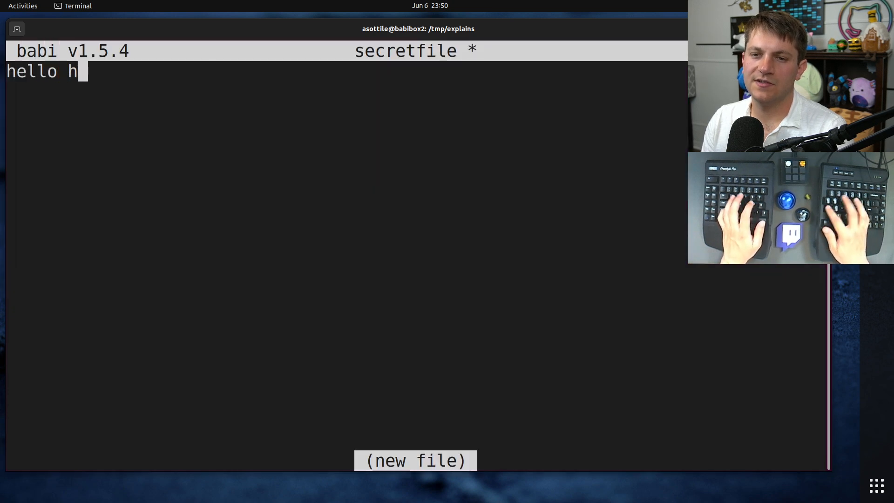
text(ello secret)
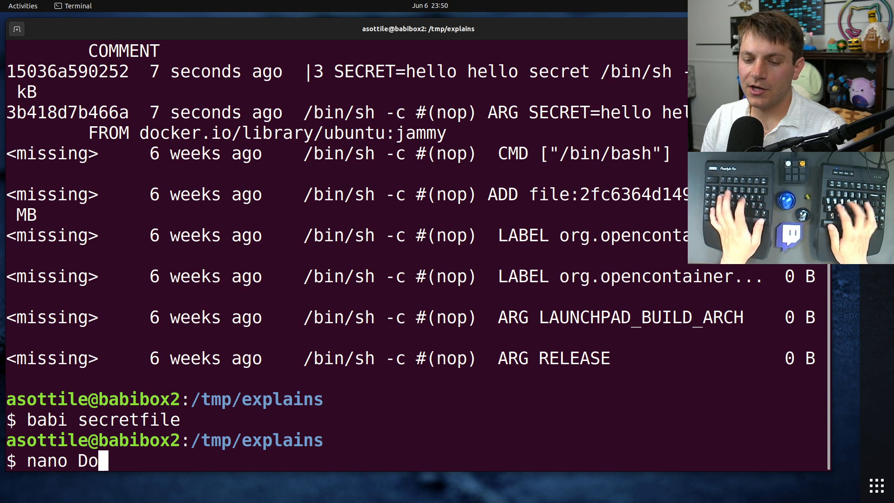
key(Return)
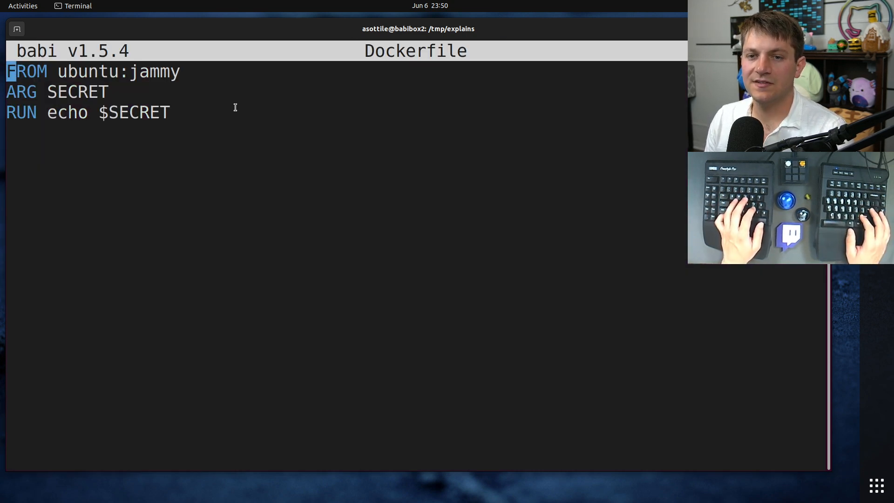
text(AS builder)
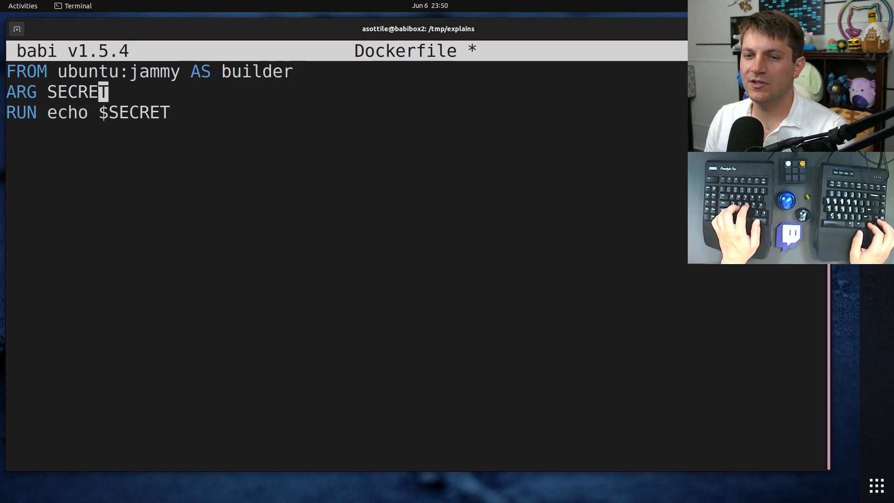
- Append '&& echo hi > f' to RUN and add a final ubuntu:jammy stage copying f
key(Down)
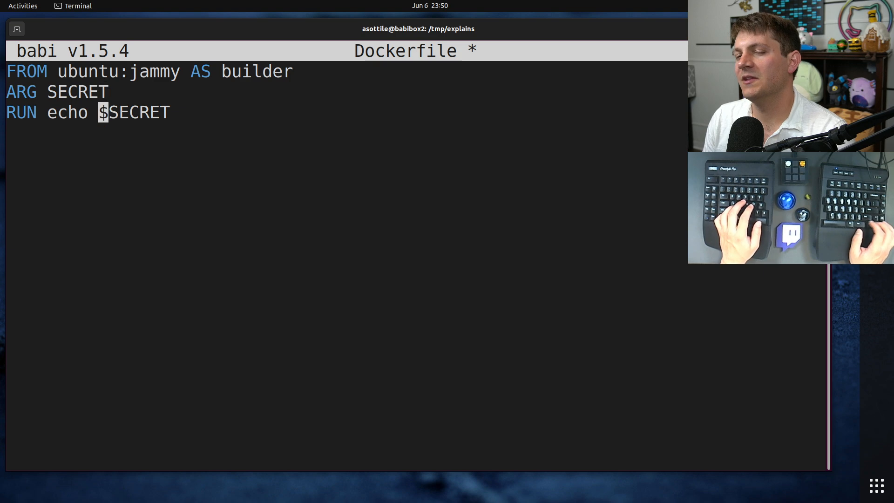
text(RUN)
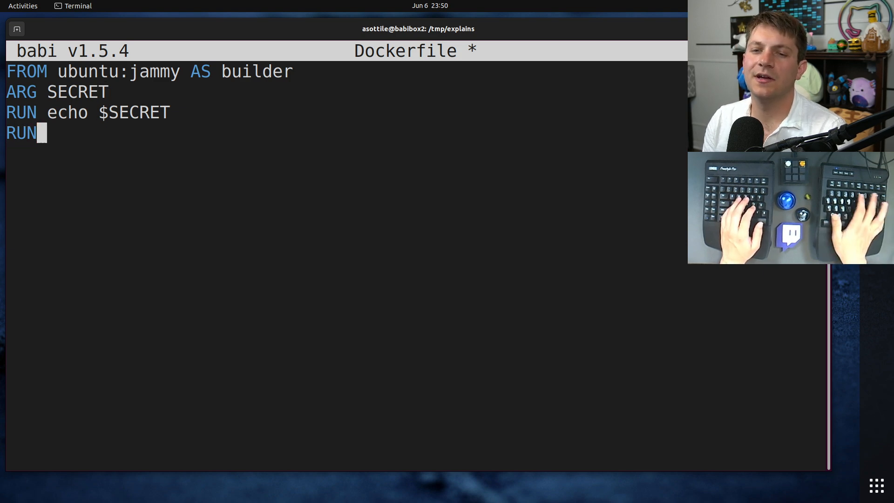
text(FROM ubuntuL)
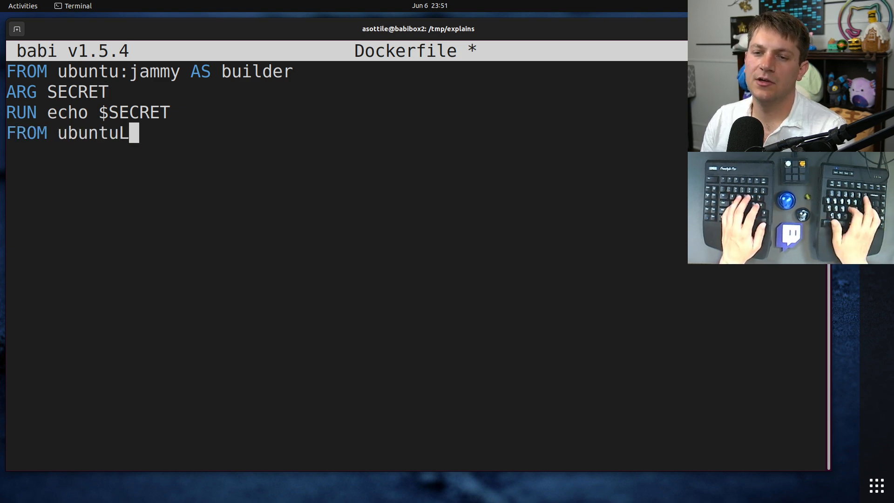
text(:jammy AS)
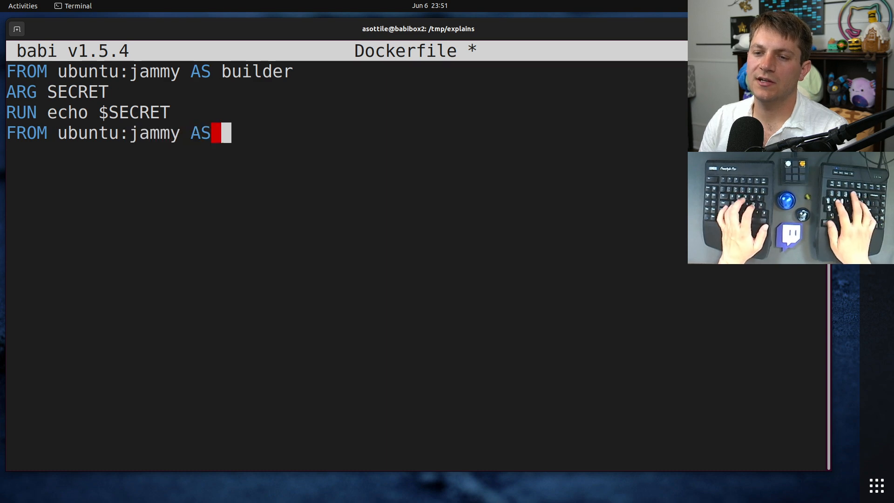
text(final)
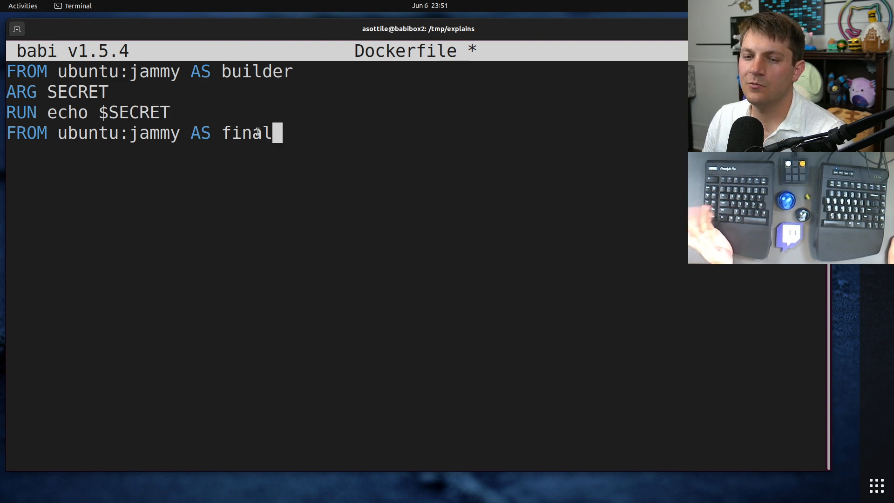
text(COPY --f)
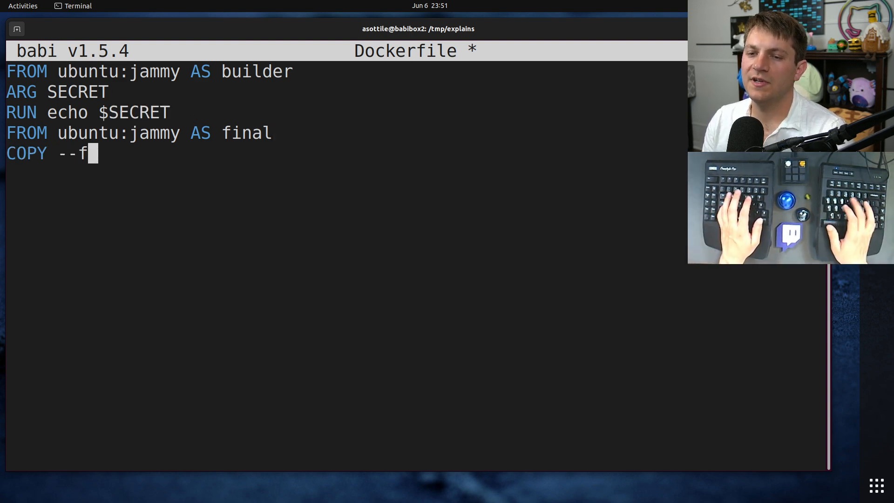
text(rom)
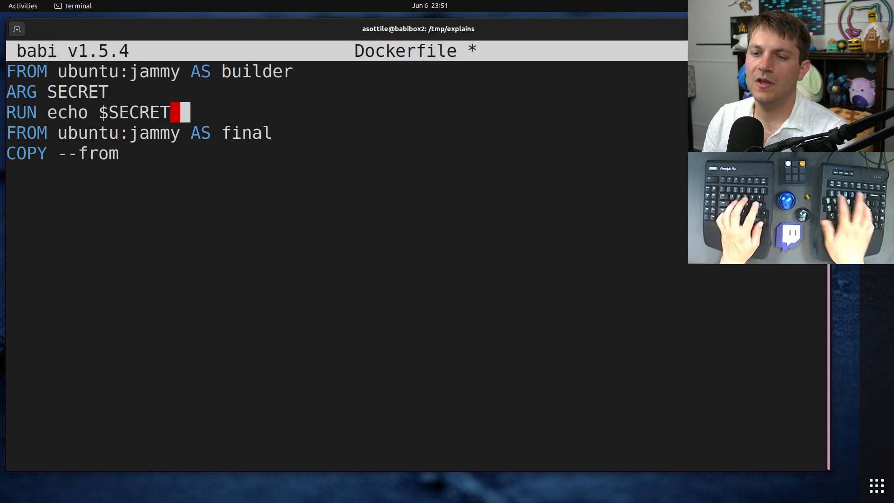
text(&& echo hi > f)
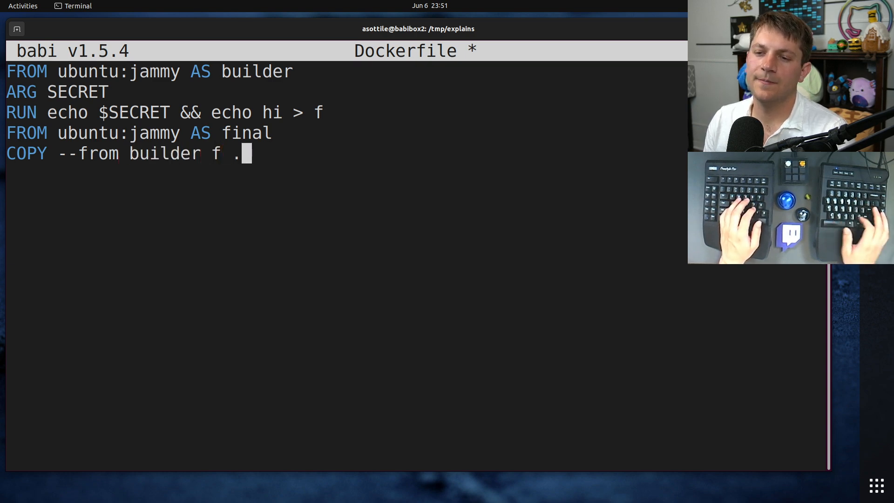
text(=)
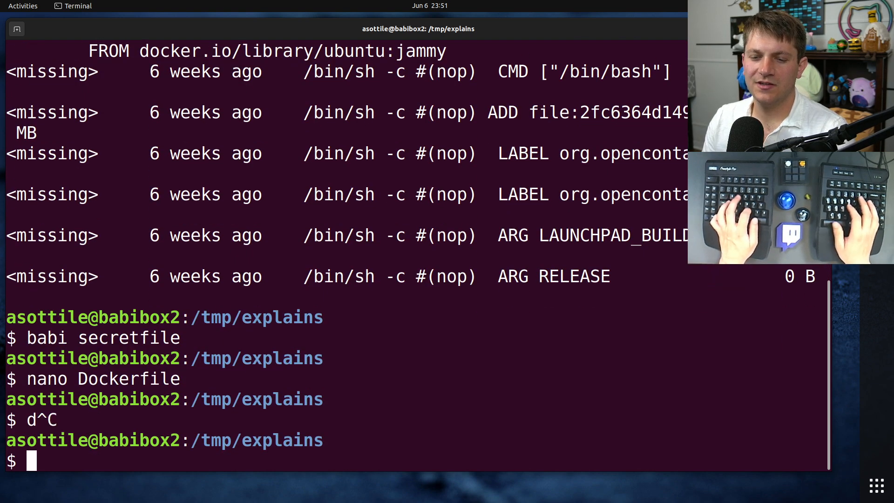
- Rebuild the two-stage image test with --build-arg SECRET='hello hello secret'
text(docker build --build-arg SECRET='hello hello secret' -t test .)
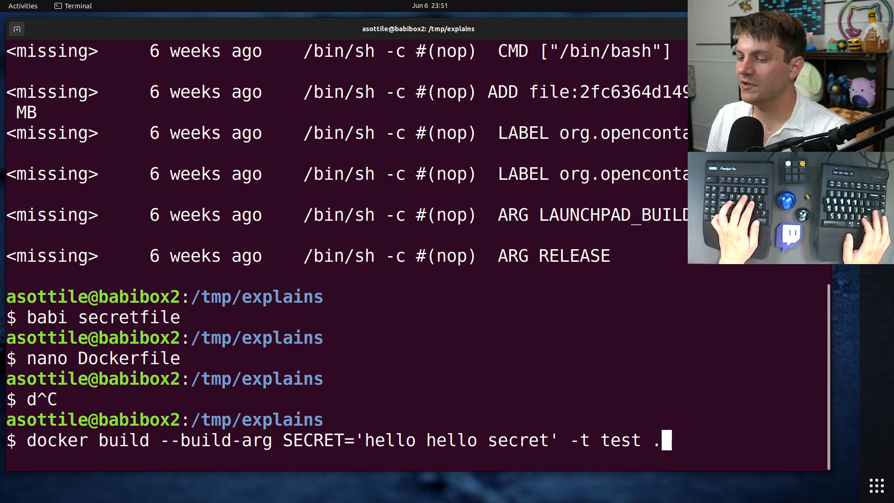
key(Return)
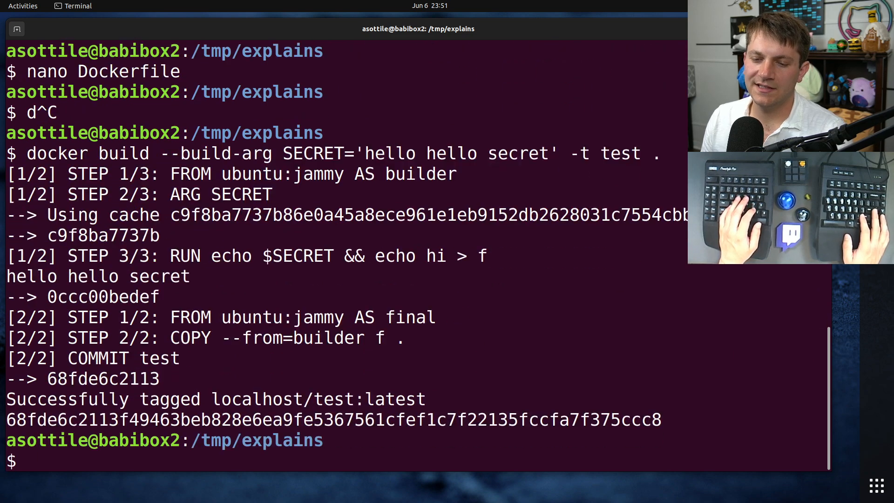
text(docker history test)
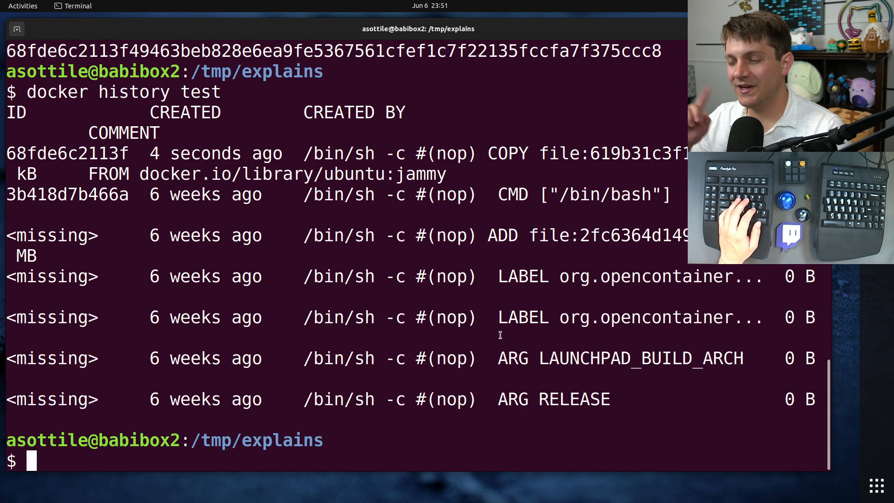
mouse_move(498, 294)
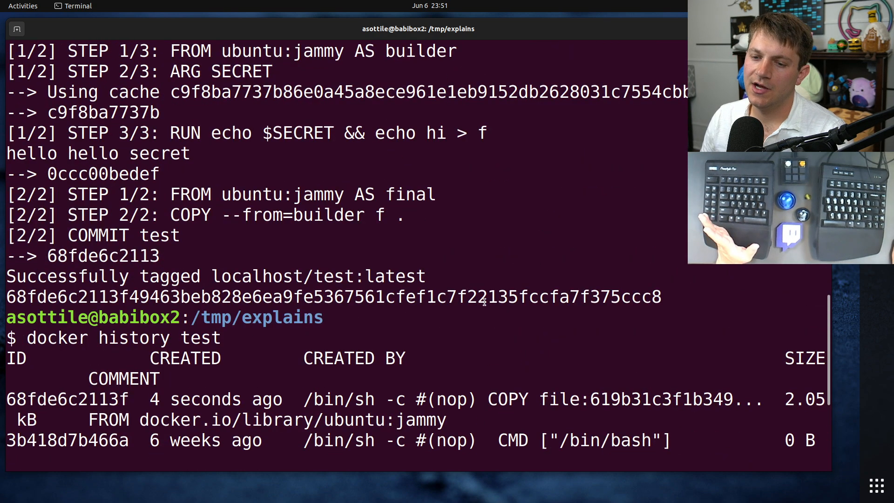
mouse_move(408, 217)
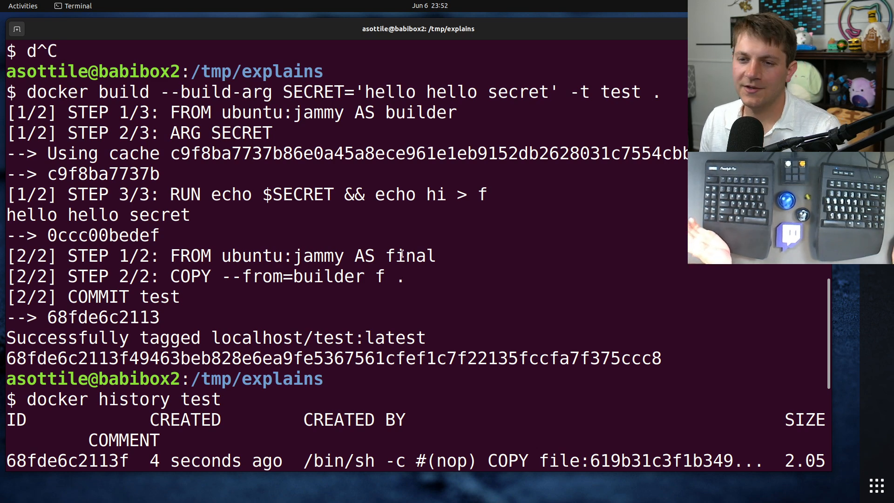
mouse_move(323, 303)
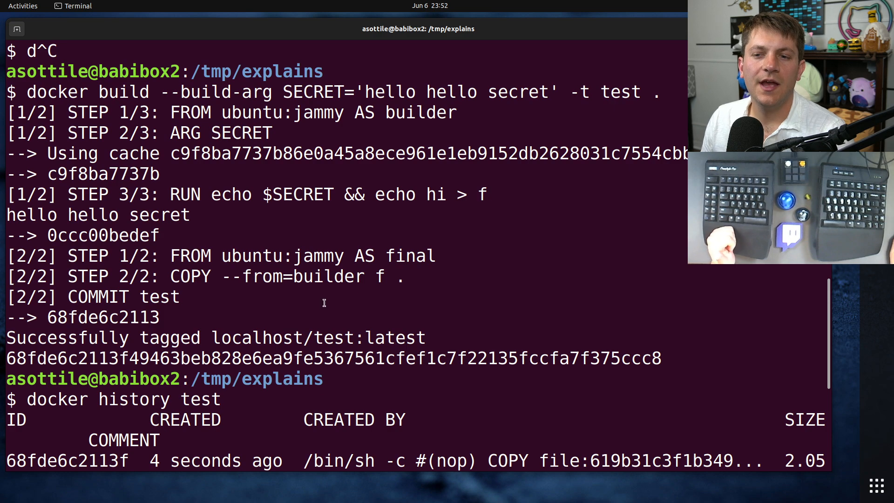
mouse_move(245, 145)
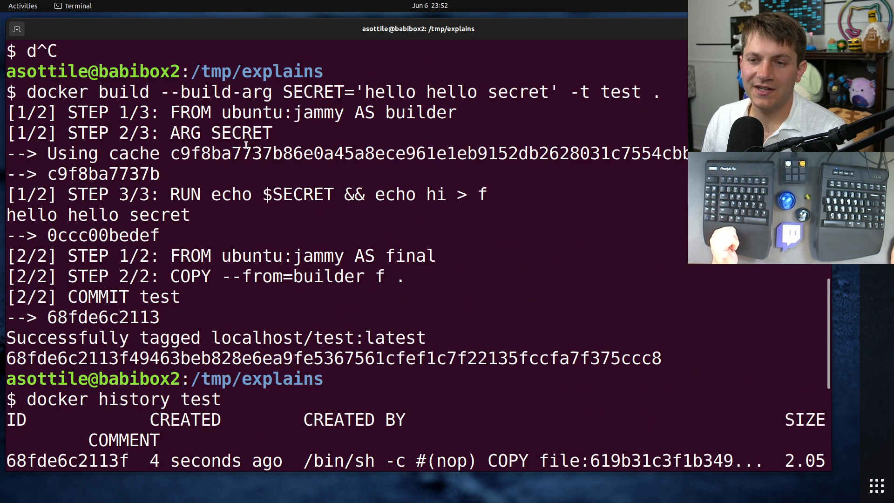
double_click(219, 132)
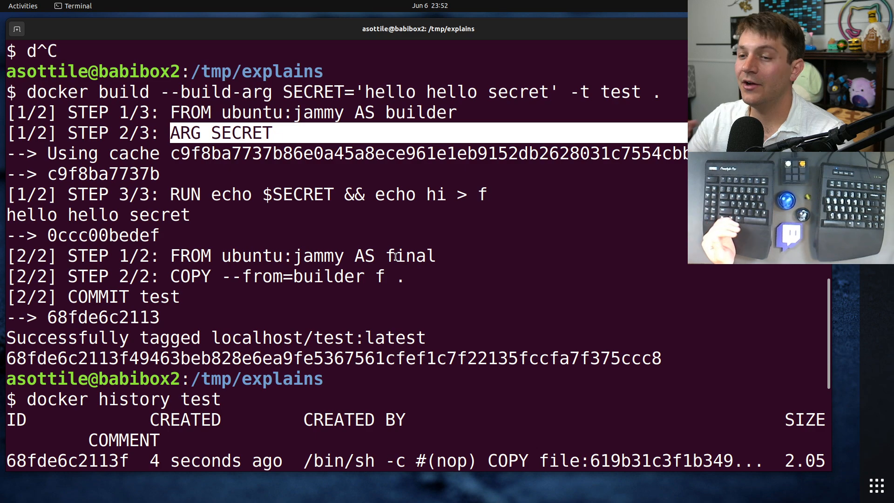
mouse_move(426, 230)
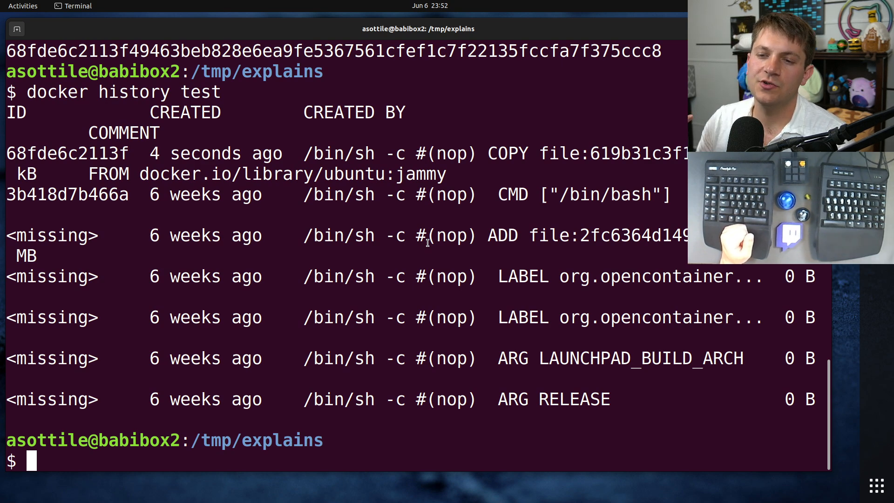
- Confirm with readlink -f $(which docker) that docker resolves to podman
text(type)
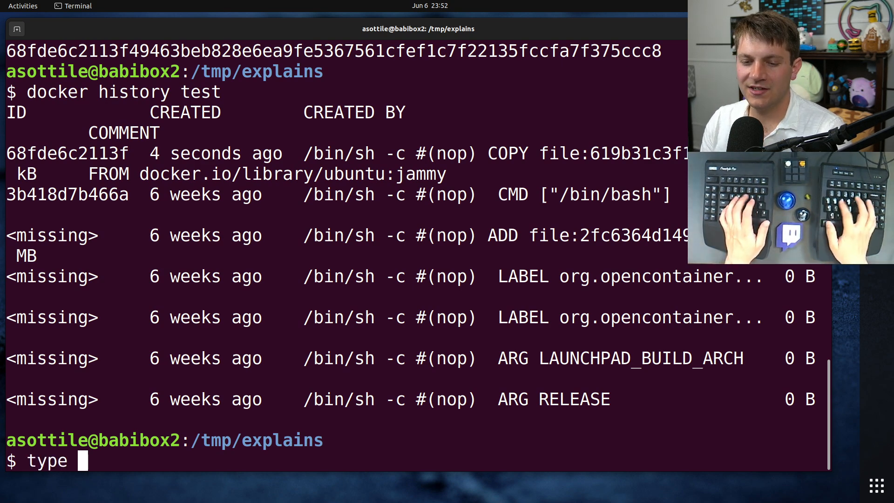
text(readlink)
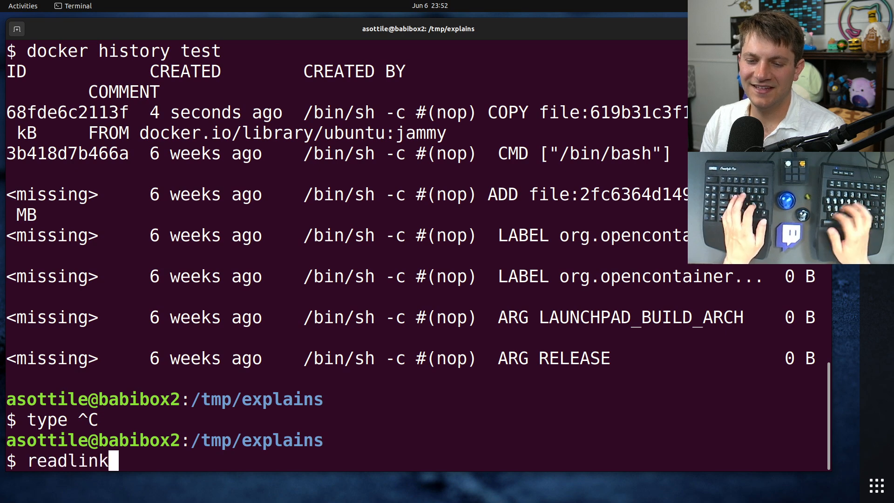
text(-f $(which docker))
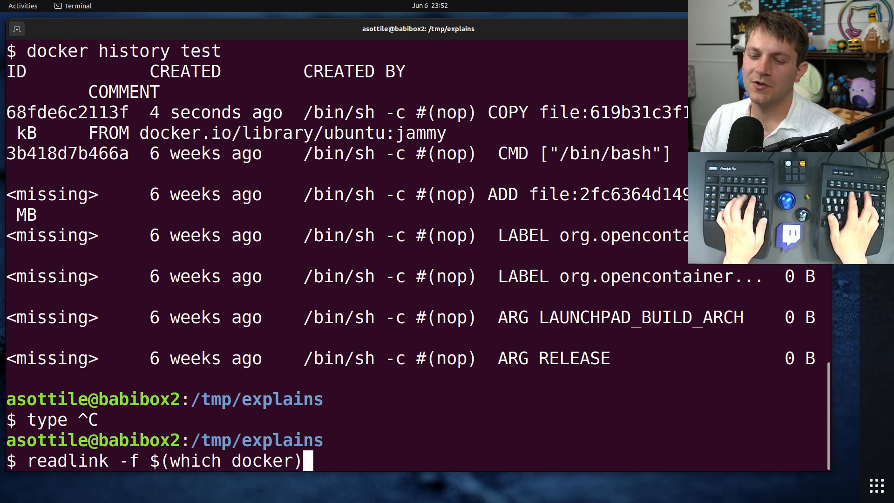
key(Return)
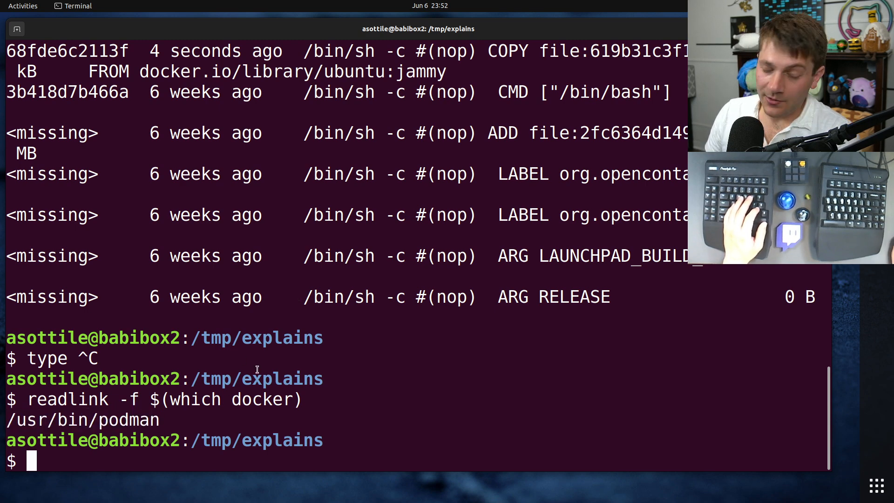
- Cancel a DOCKER_BUILDKIT=1 docker build attempt and reopen the Dockerfile in babi
text(DO)
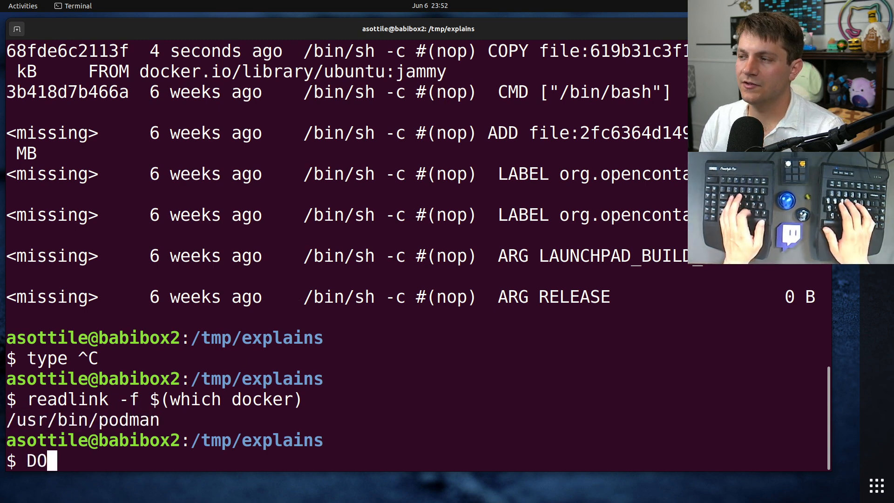
text(CKER_BUILDK)
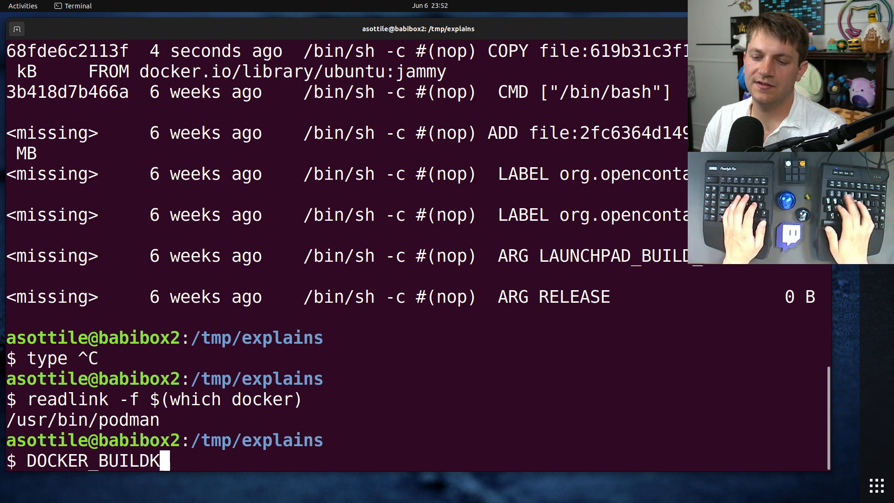
text(IT=1)
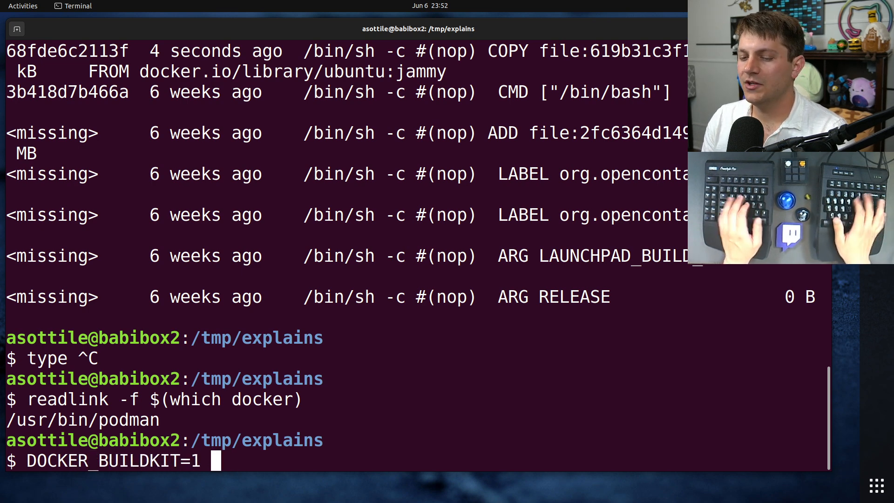
text(docker build)
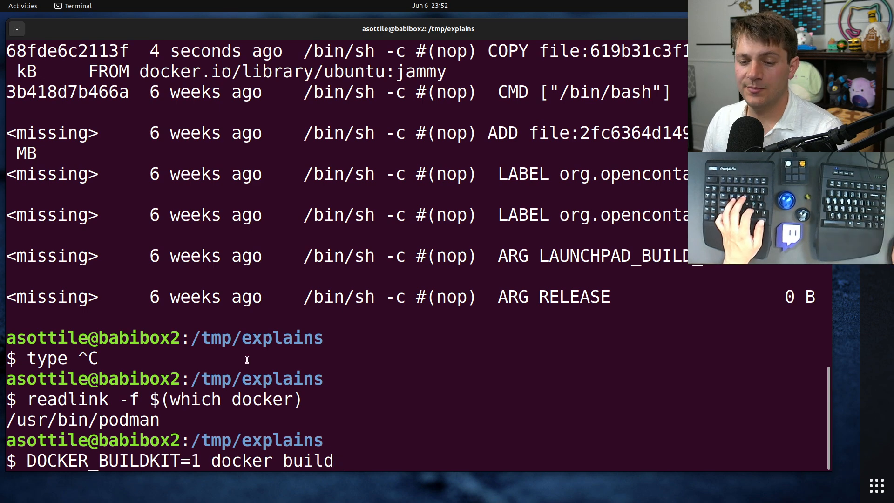
key(ctrl+c)
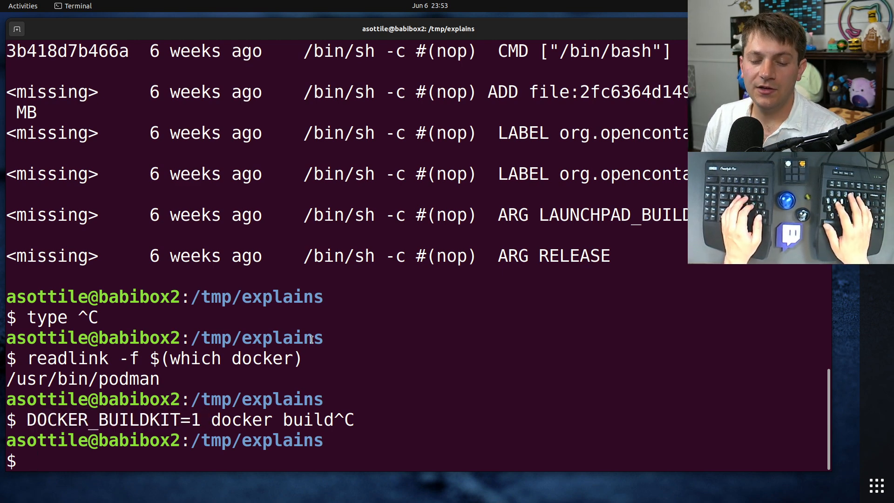
text(babi Dockerfile)
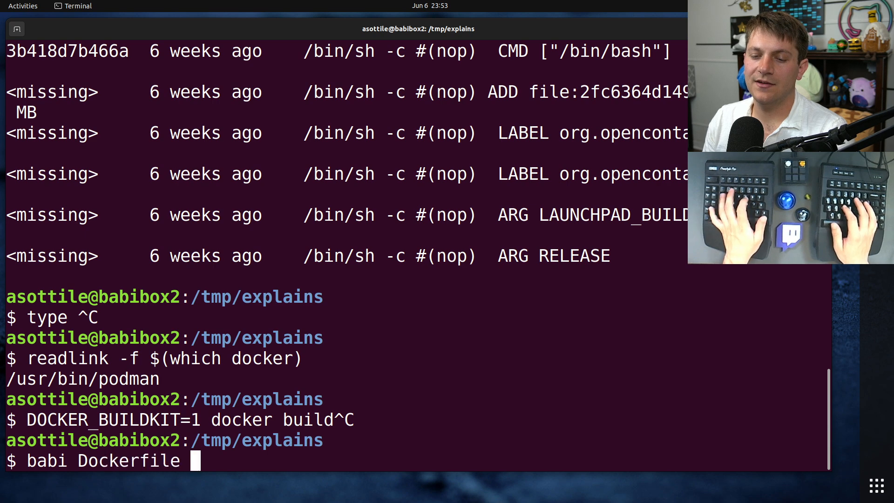
key(Return)
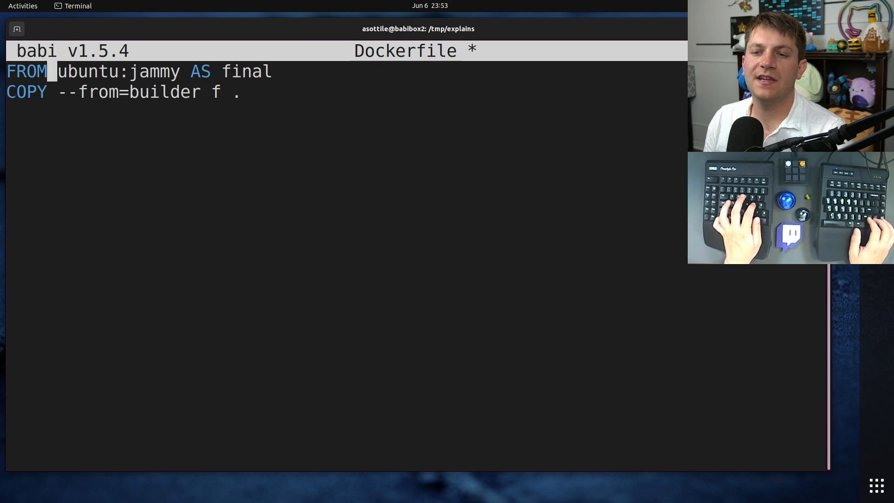
- Start a RUN --mount=type=secret,id=mysecret line in the final stage
text(RUN --)
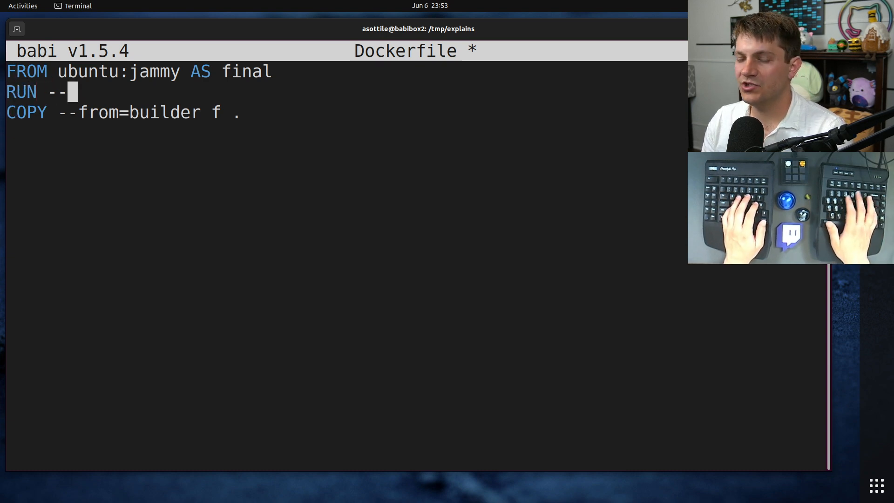
text(mount)
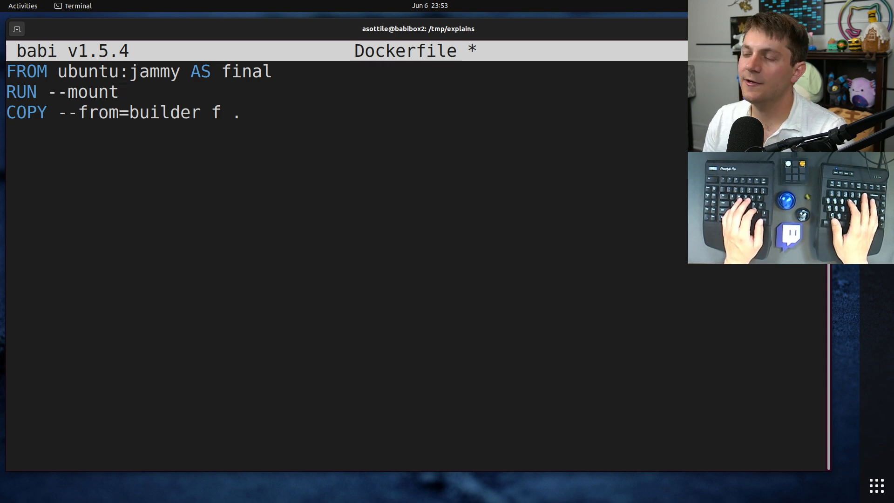
text(=type)
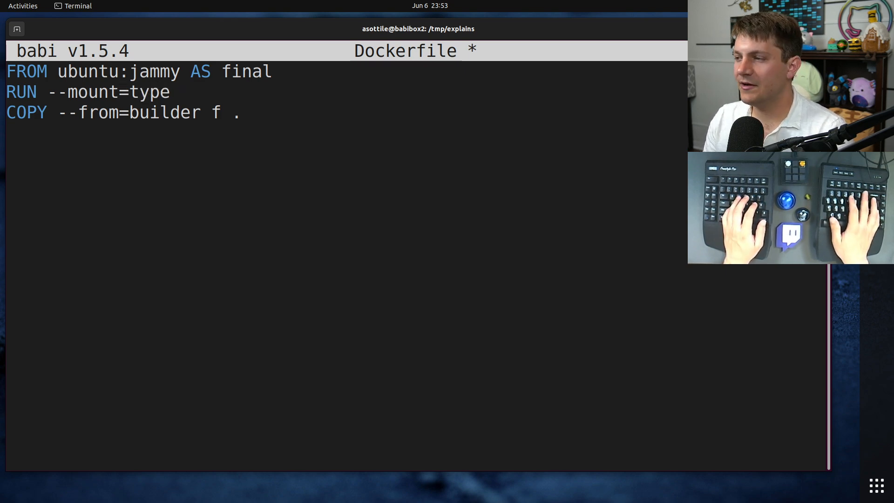
text(=secret)
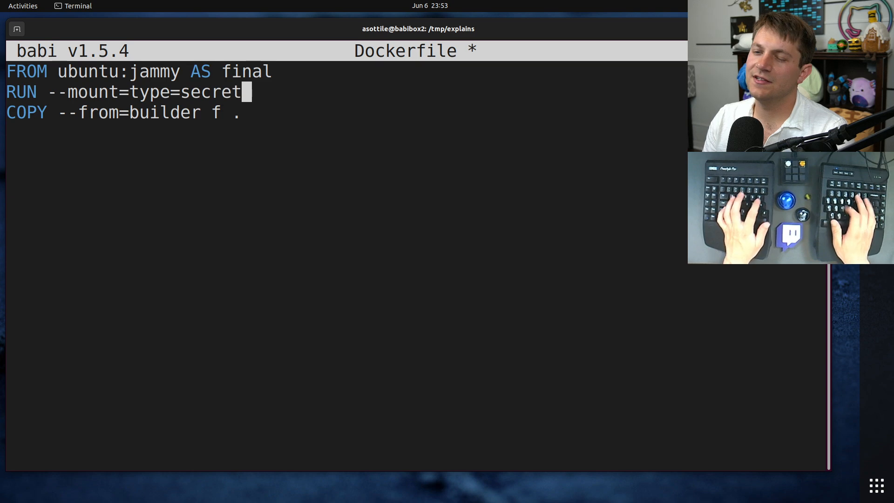
text(,)
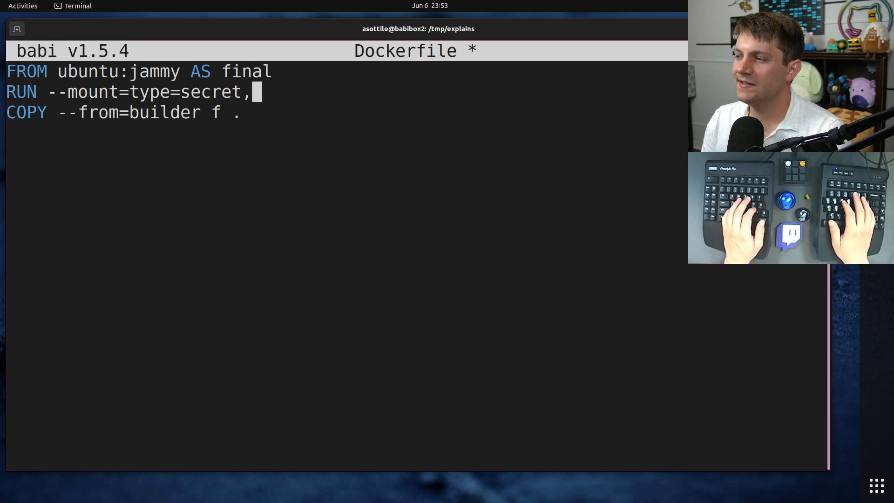
text(id=)
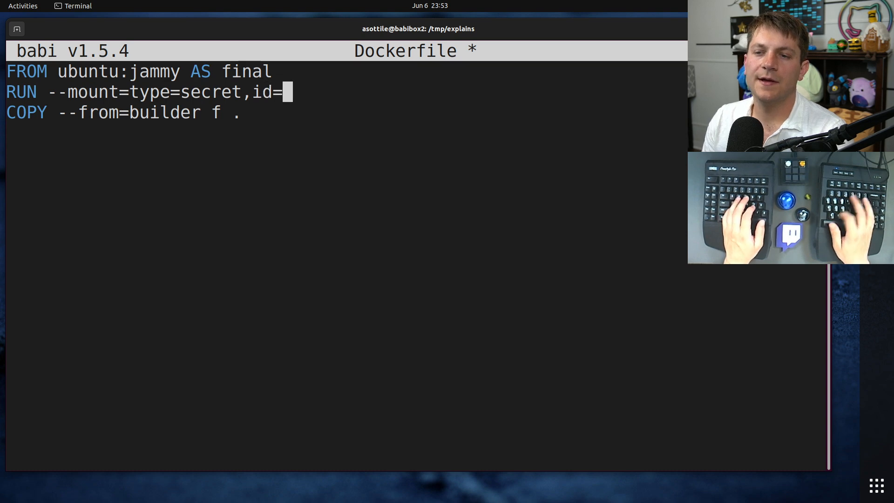
text(mysecret)
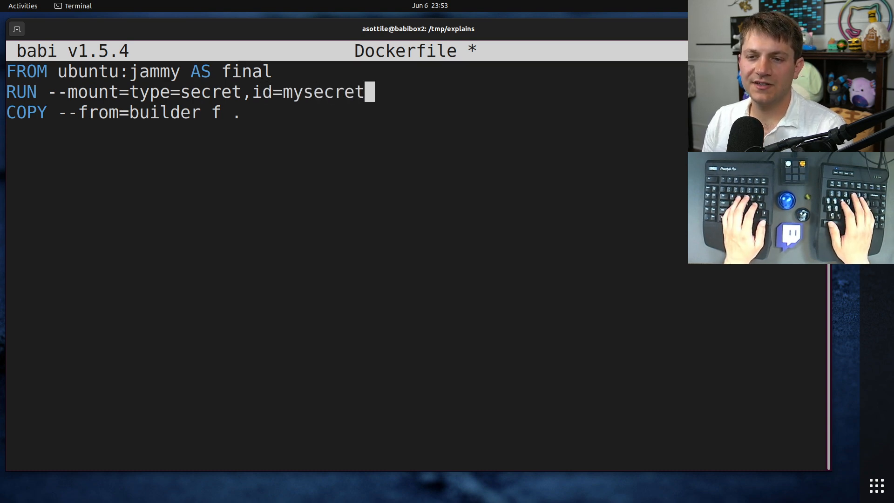
- Complete the RUN line to cat /run/secrets/mysecret, replacing COPY, and save
text(,t)
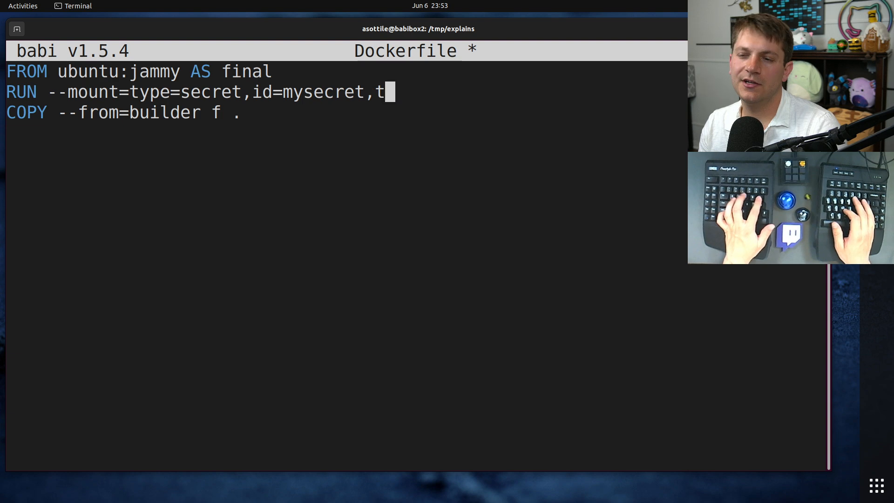
text(arget=)
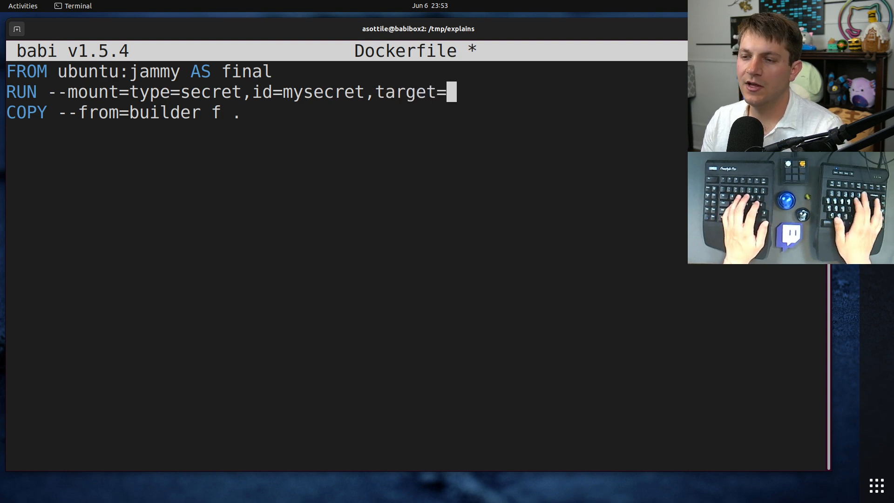
text(/opt)
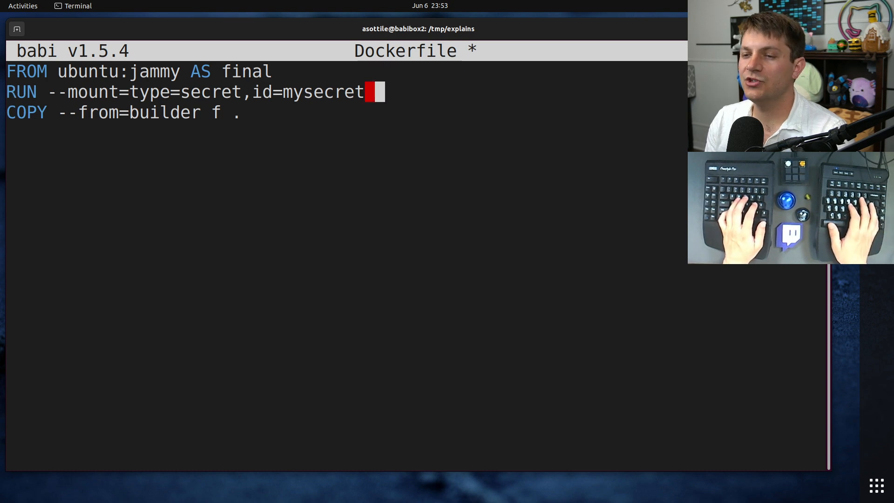
text(/run/)
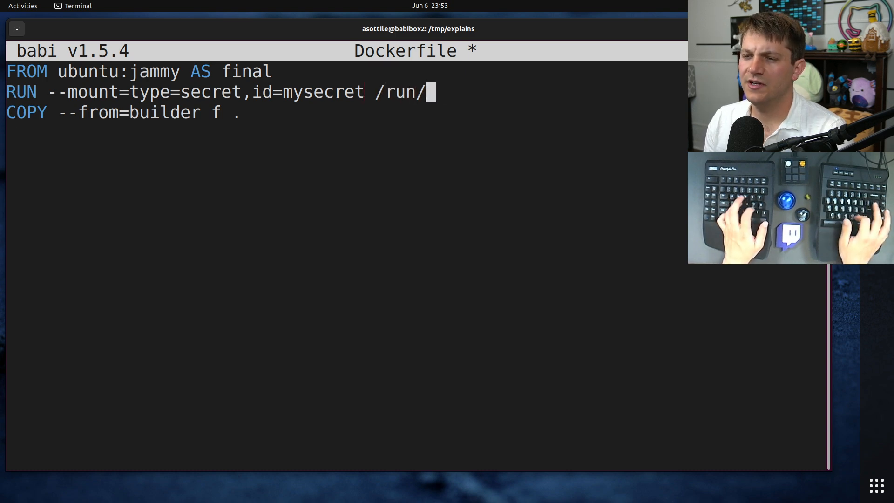
text(secrets/my)
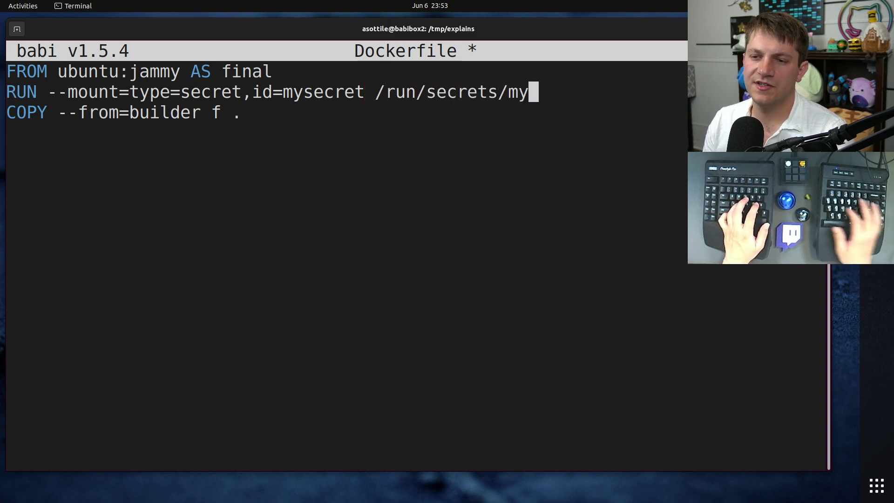
text(secret)
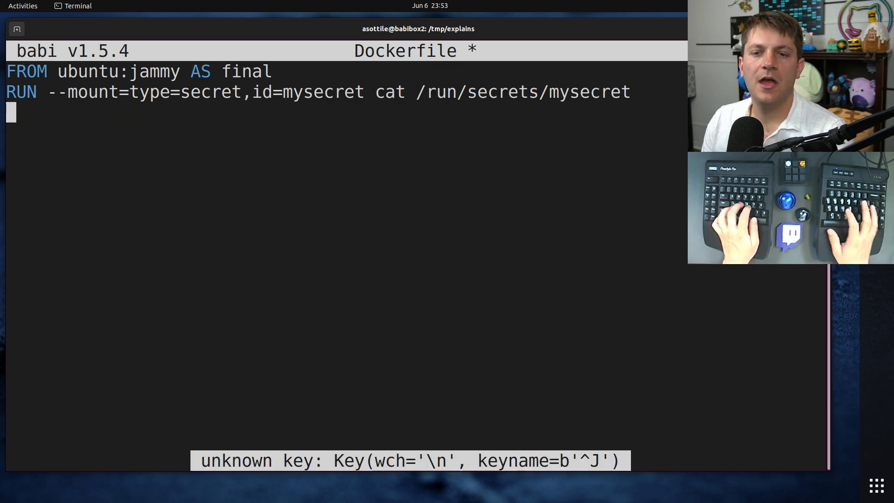
key(ctrl+s)
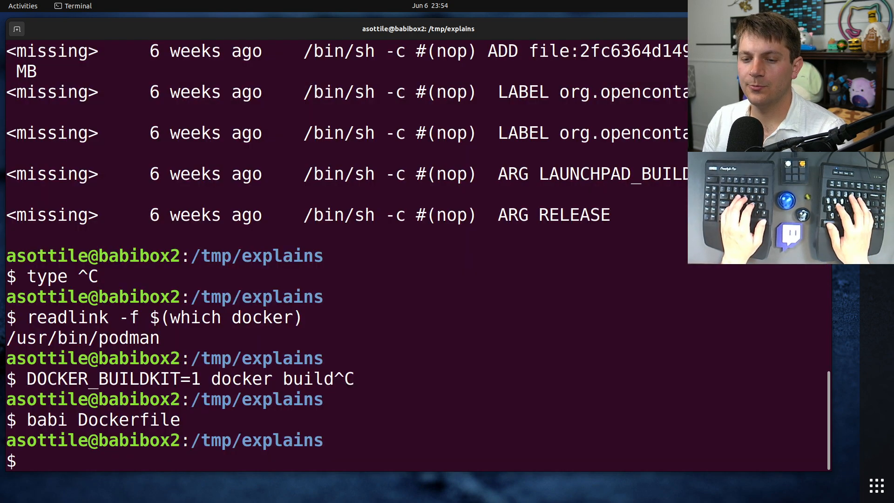
- Build image test with --secret id=mysecret,src=$PWD/secretfile, printing hello hello secret
text(docker build --secret)
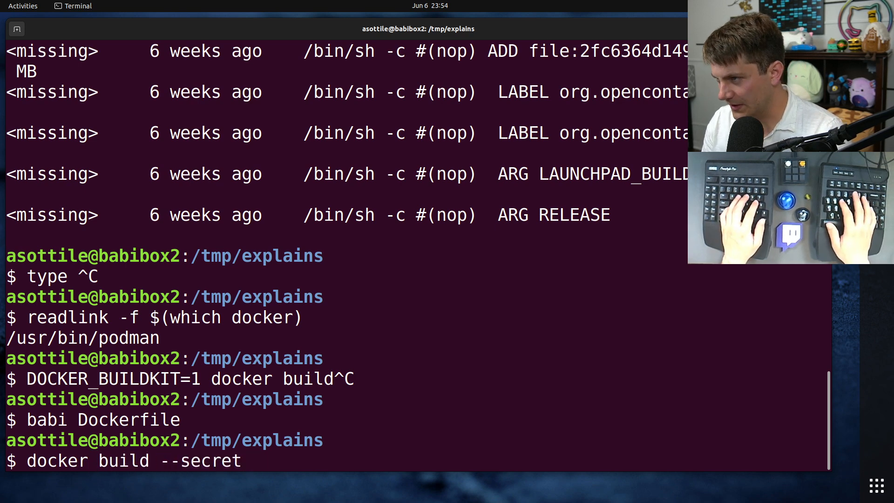
text(id=mysecret)
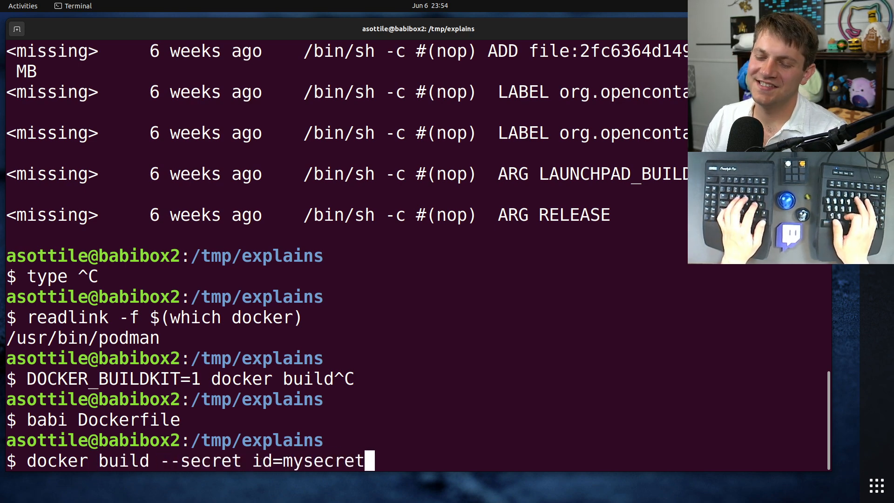
text(,src)
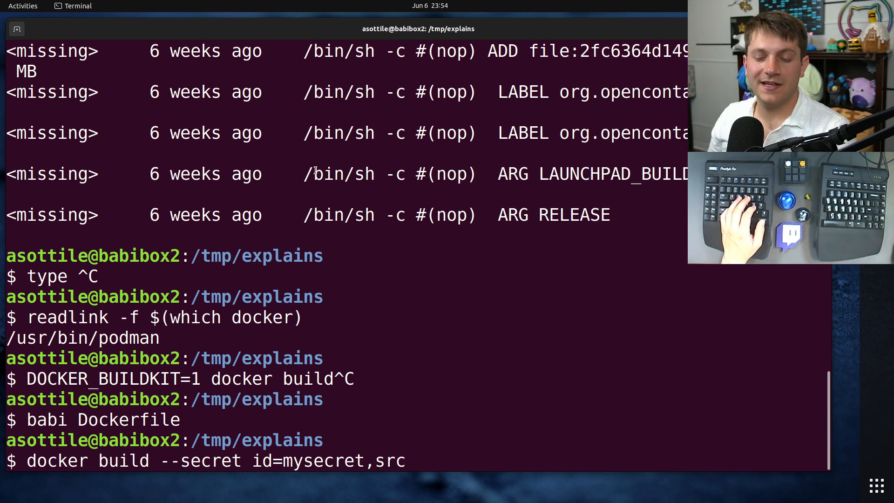
text(=)
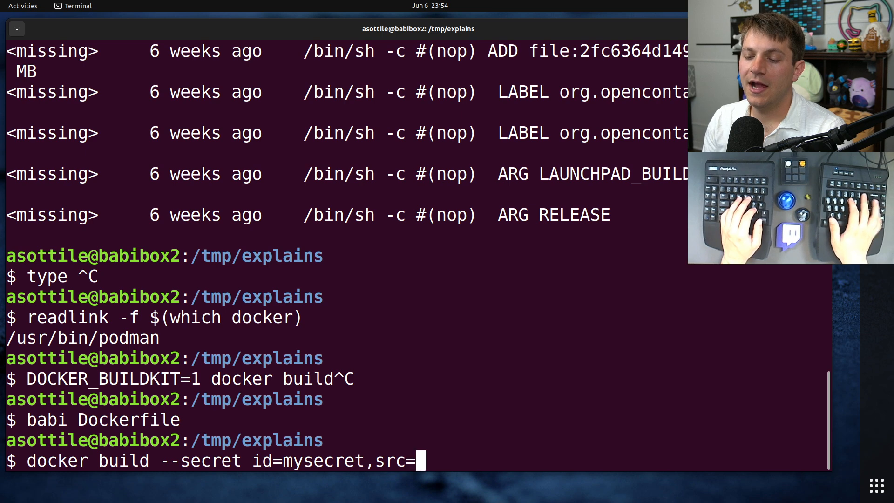
text($PWD)
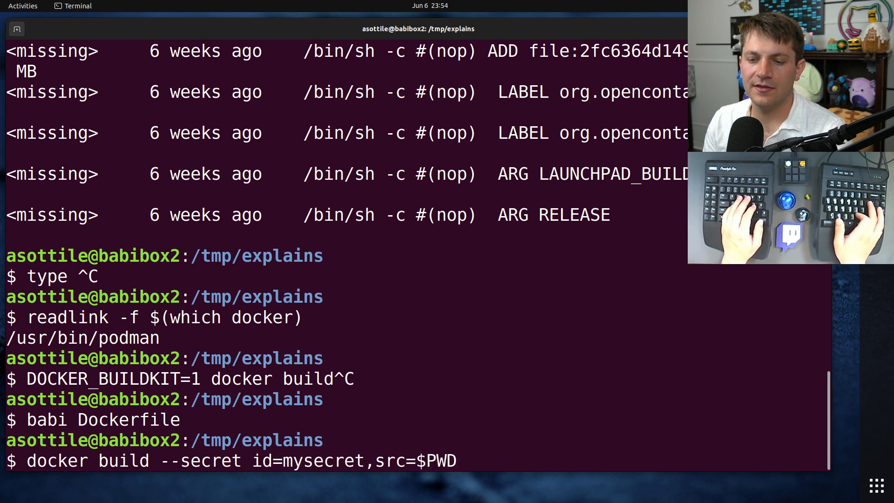
text(/secretfile -)
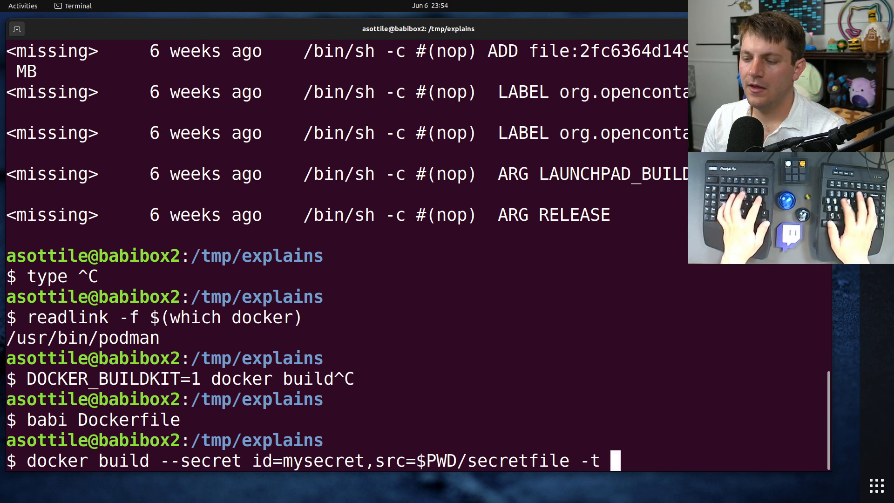
text(test .)
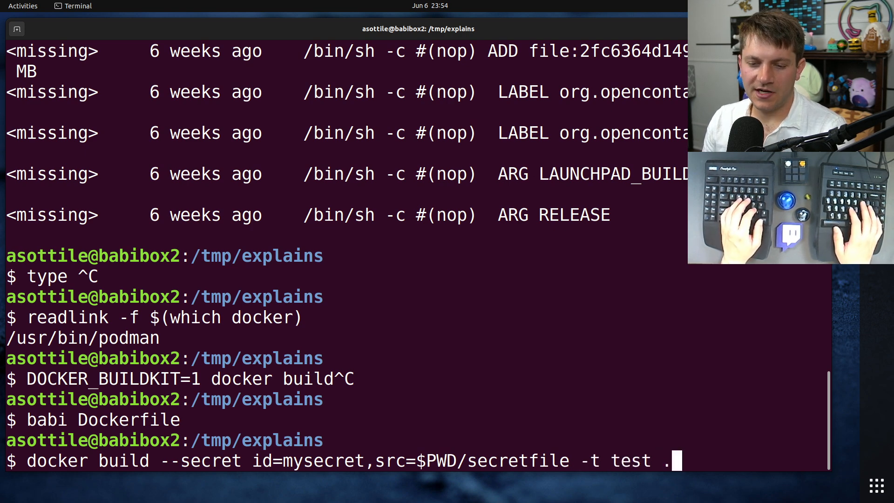
mouse_move(645, 483)
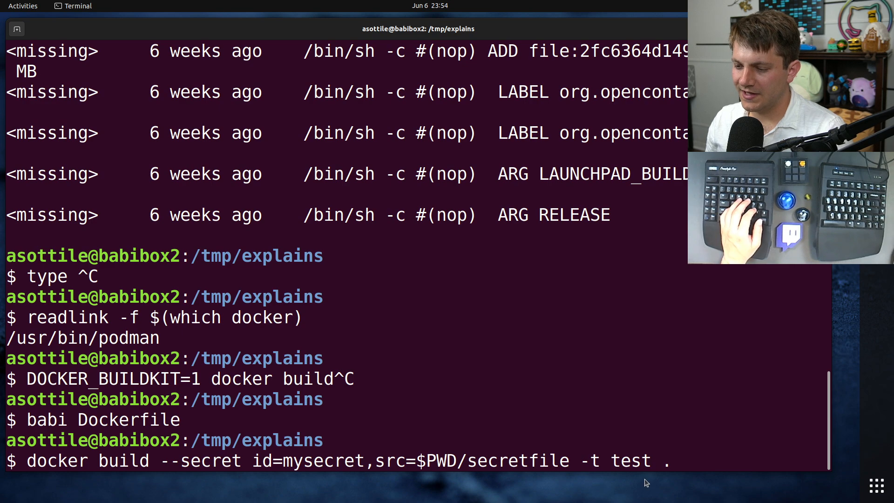
key(Return)
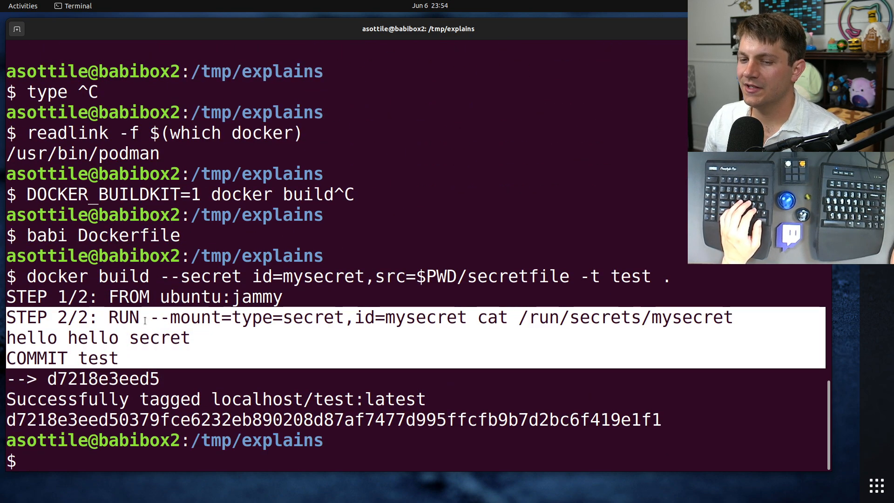
- Run docker history test, then with --no-trunc, showing only the secret mount command
text(docker hi)
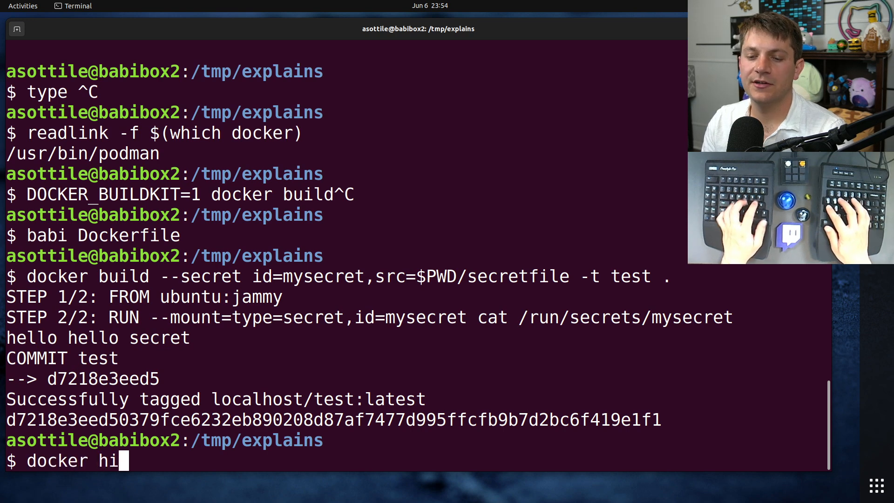
key(Return)
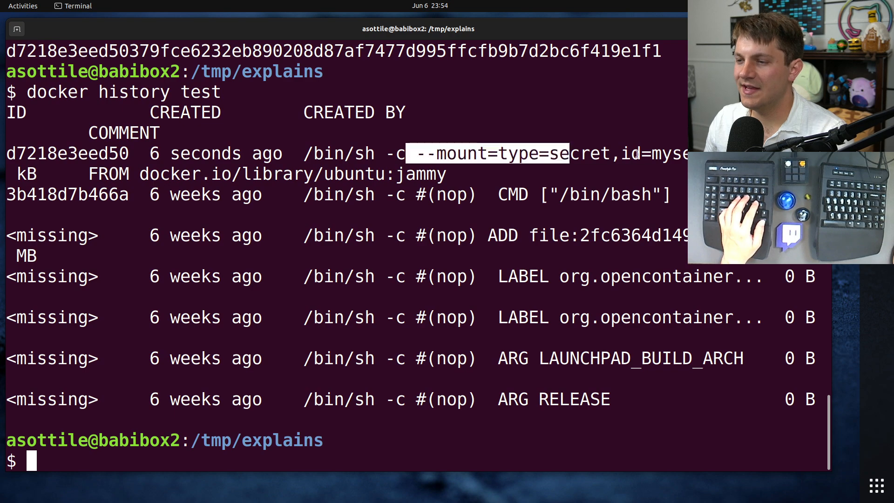
text(docker history test)
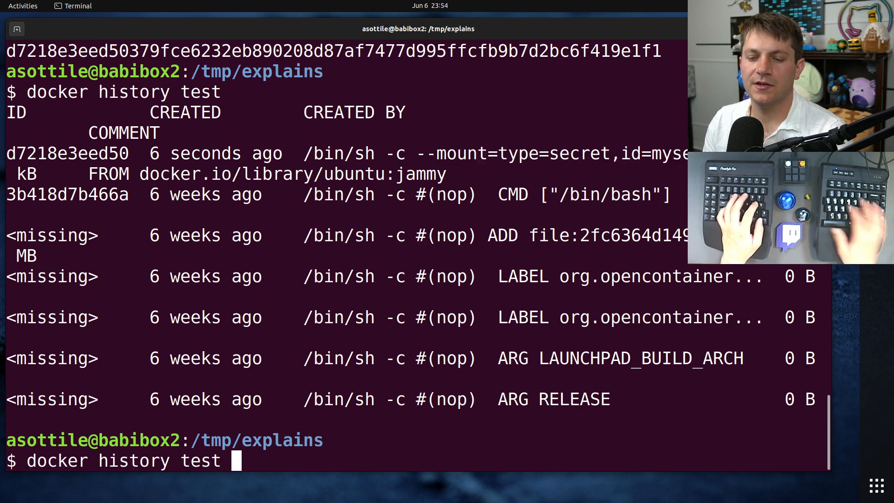
key(Return)
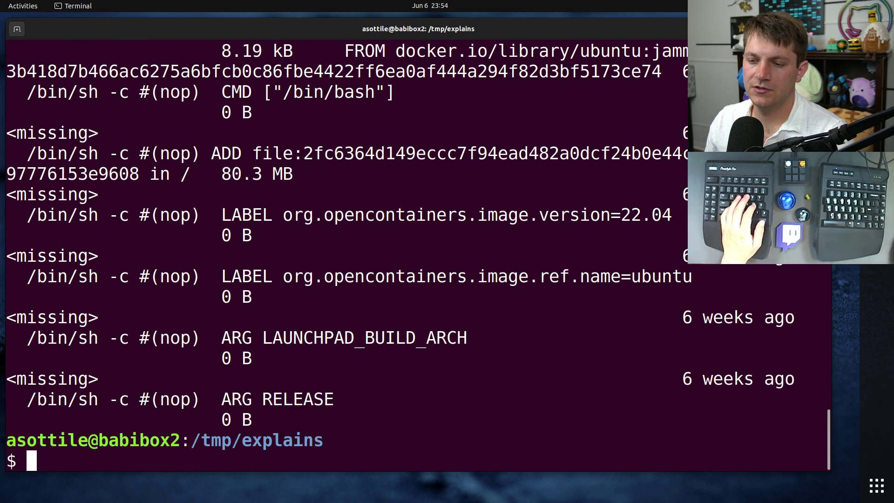
key(Return)
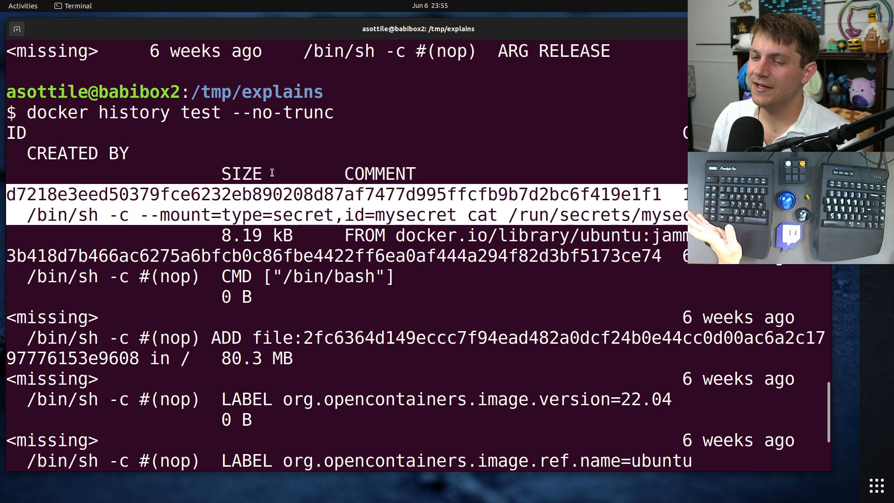
text(n)
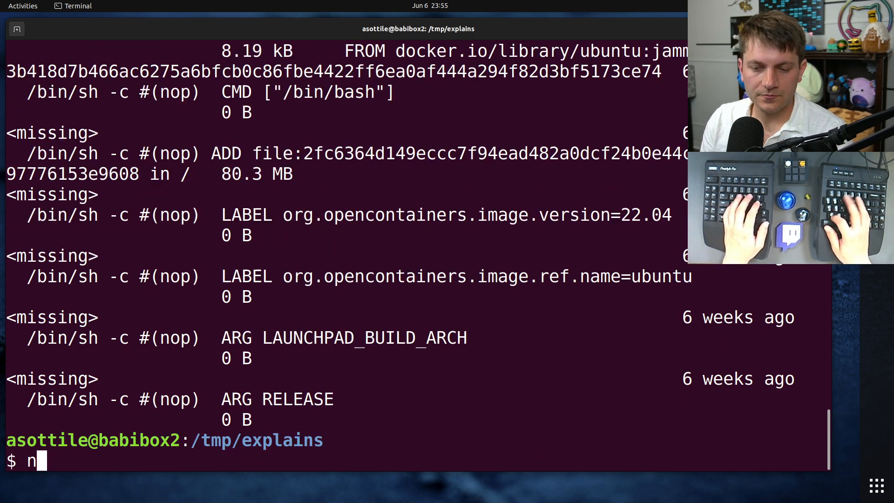
- Open the Dockerfile, switch the mount to ssh, and list local images
text(ano)
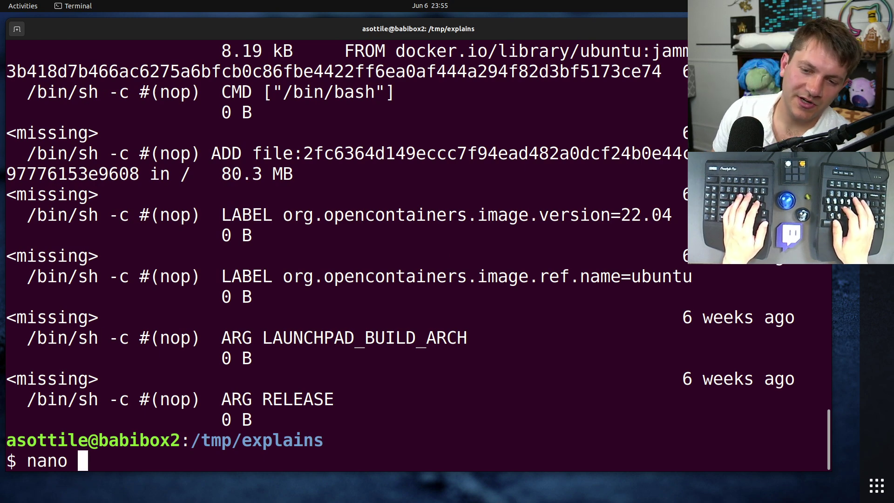
key(Return)
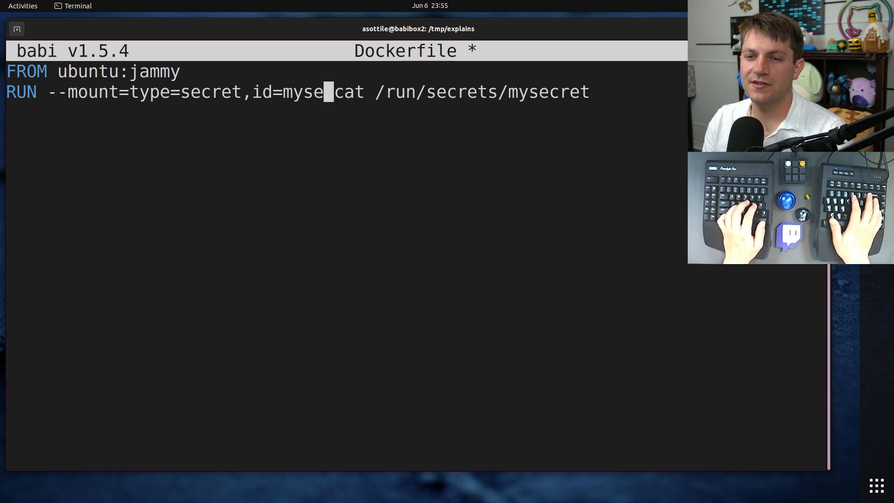
text(ssh)
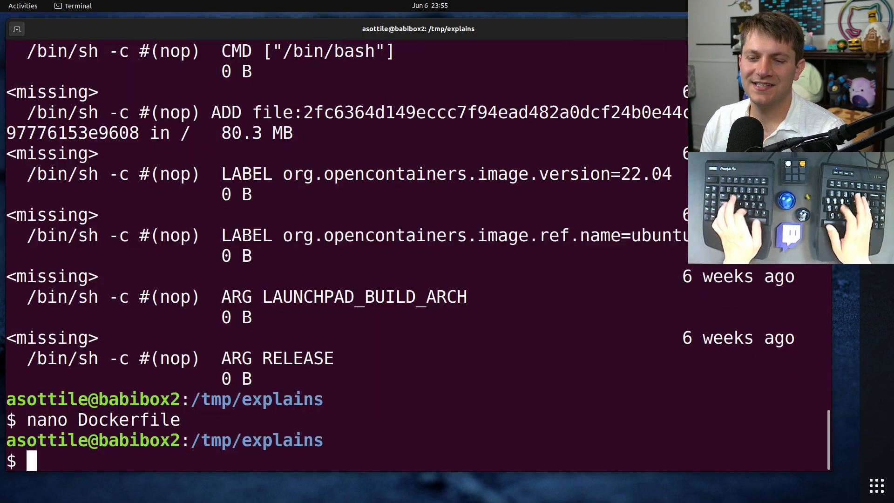
text(docker image)
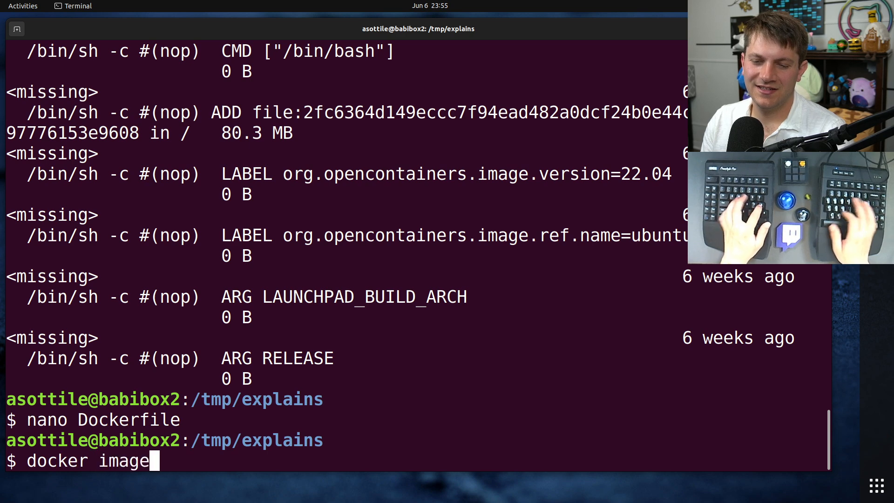
key(Return)
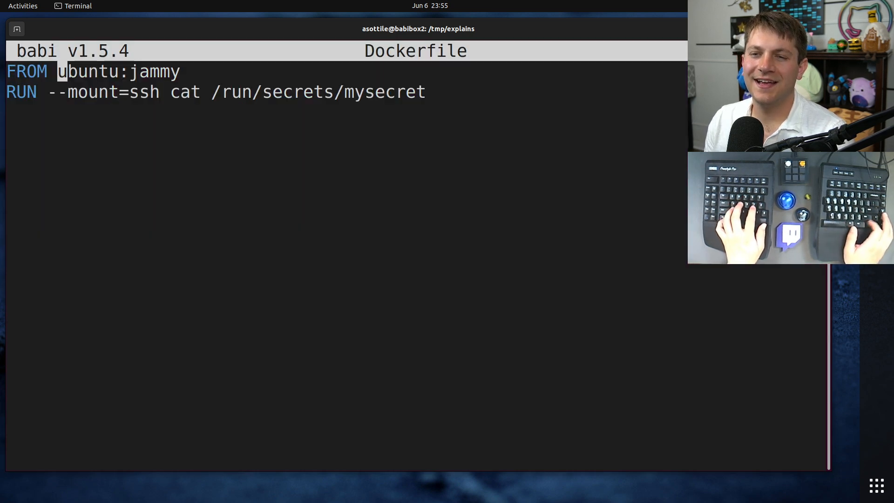
key(ctrl+s)
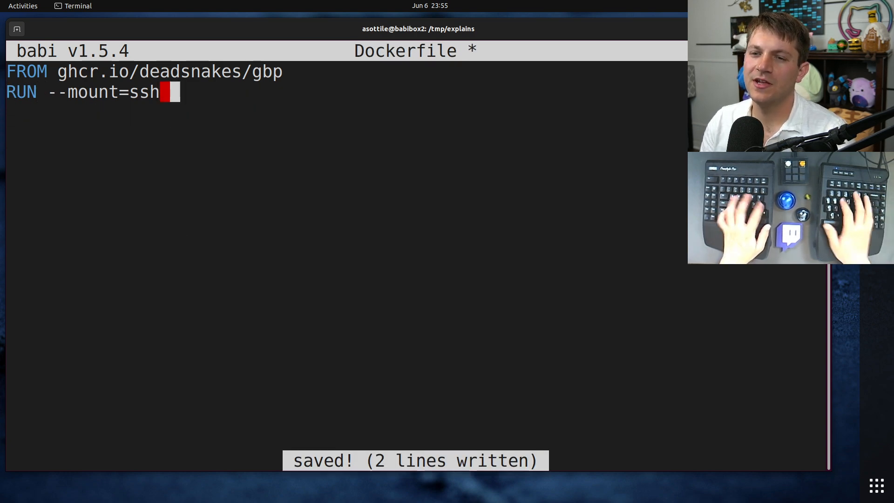
text(git clone git)
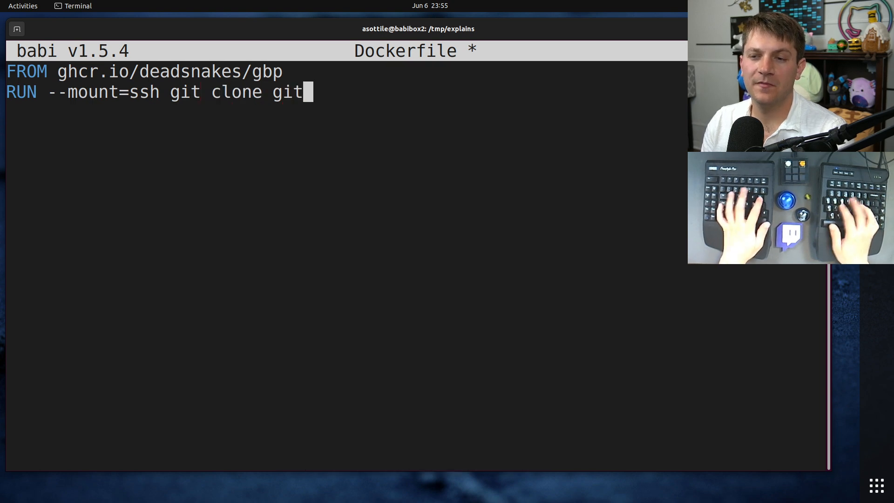
text(@github.com:asott)
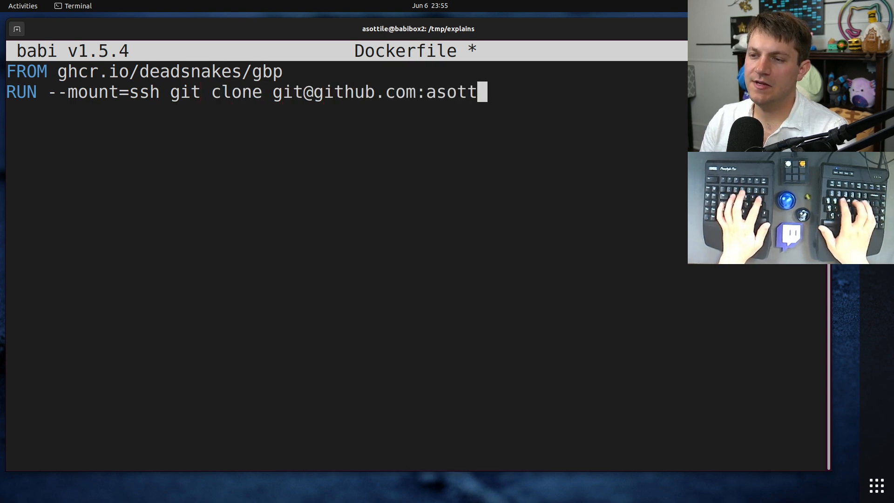
text(ile/pyuypg)
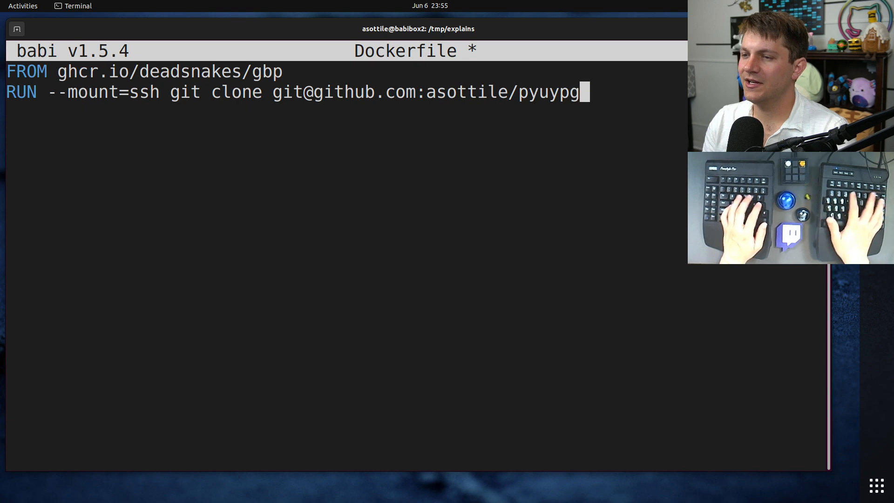
key(ctrl+s)
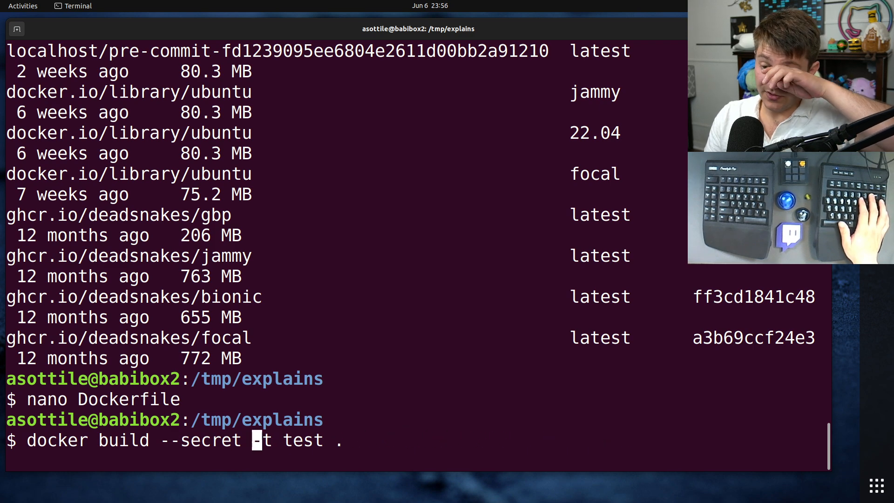
- Build 'test', add --mount=ssh to the clone RUN line, rebuild, and highlight the invalid-mount error
key(Return)
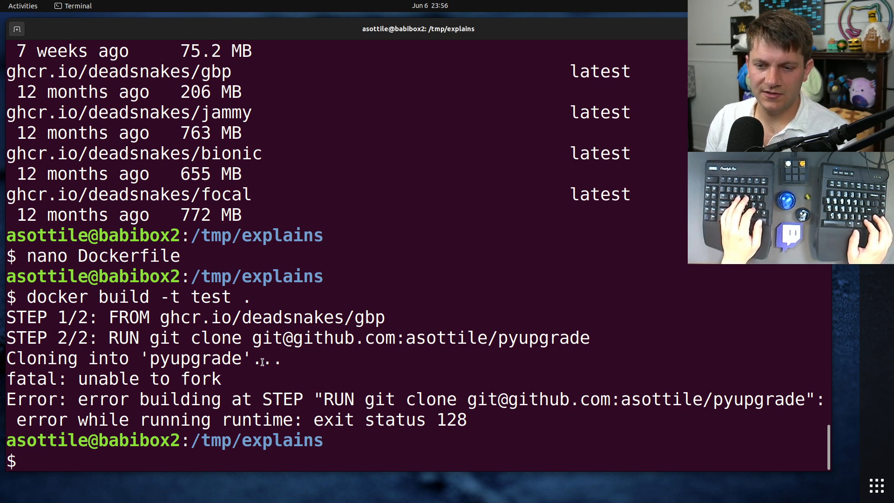
text(docker build -t test .)
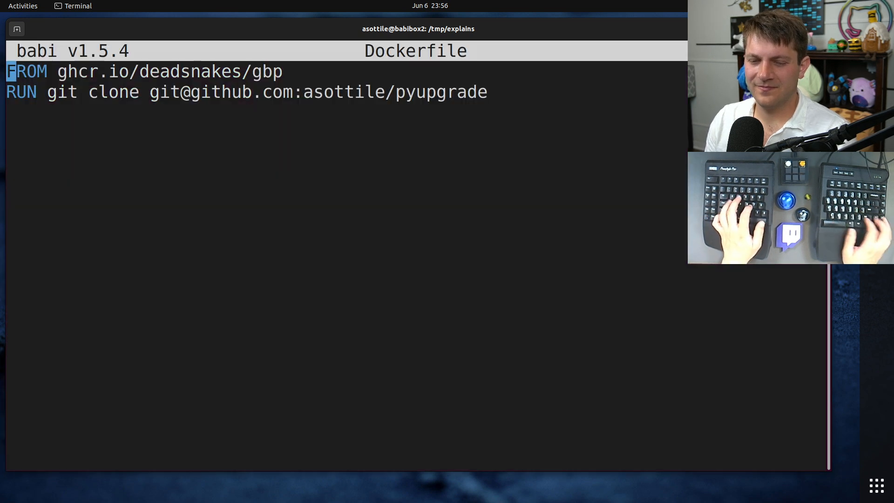
text(--mount=s)
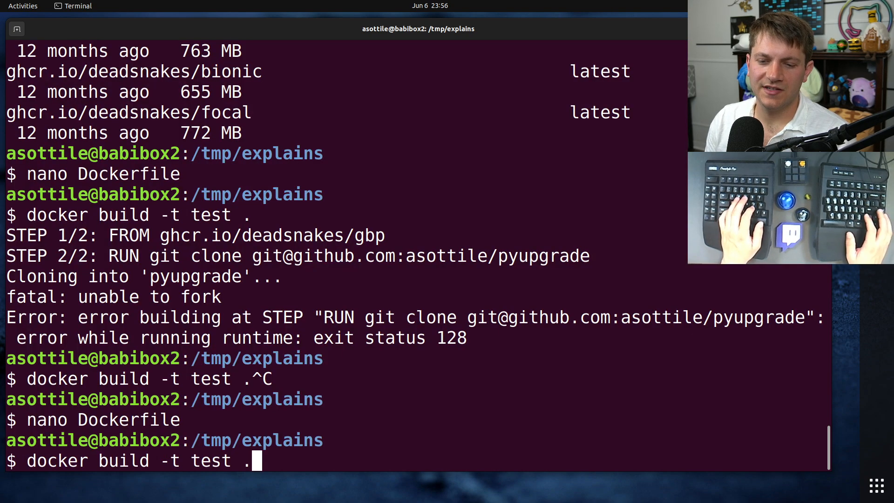
key(Return)
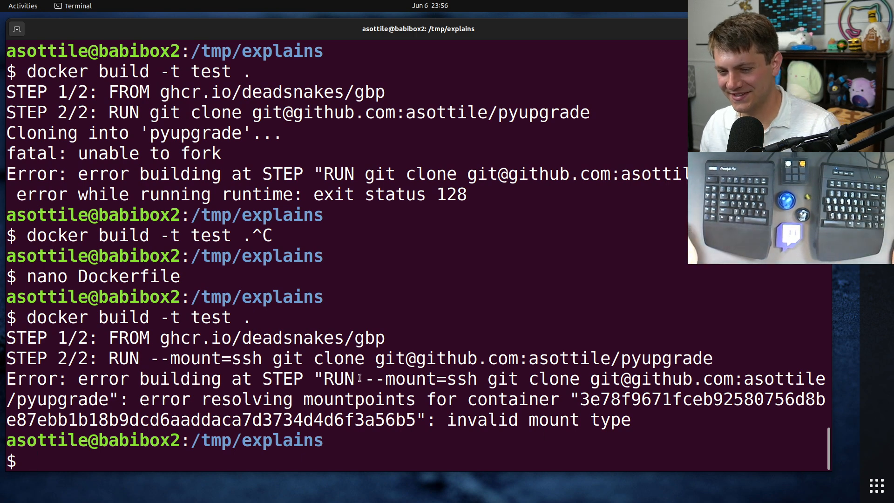
double_click(424, 379)
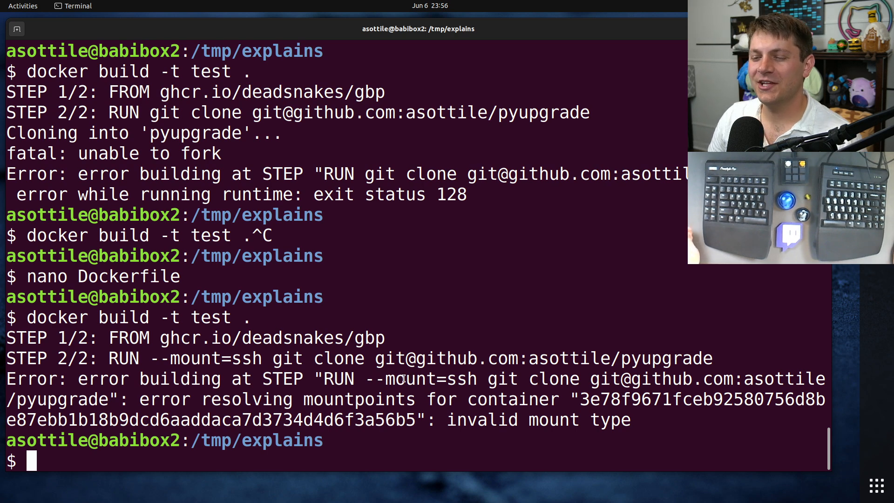
double_click(425, 379)
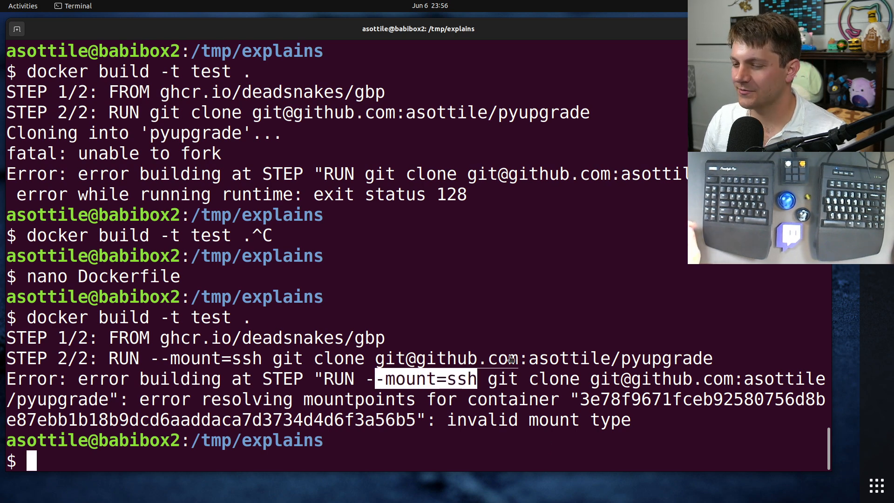